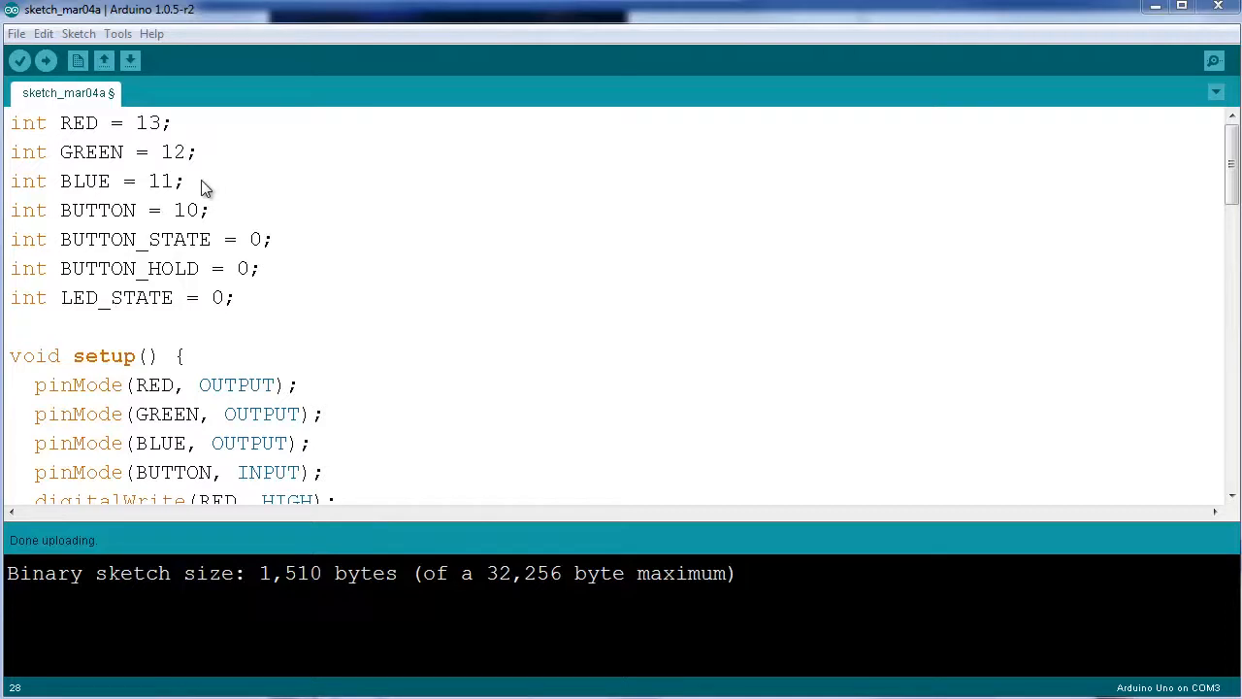
pyautogui.moveTo(171, 178)
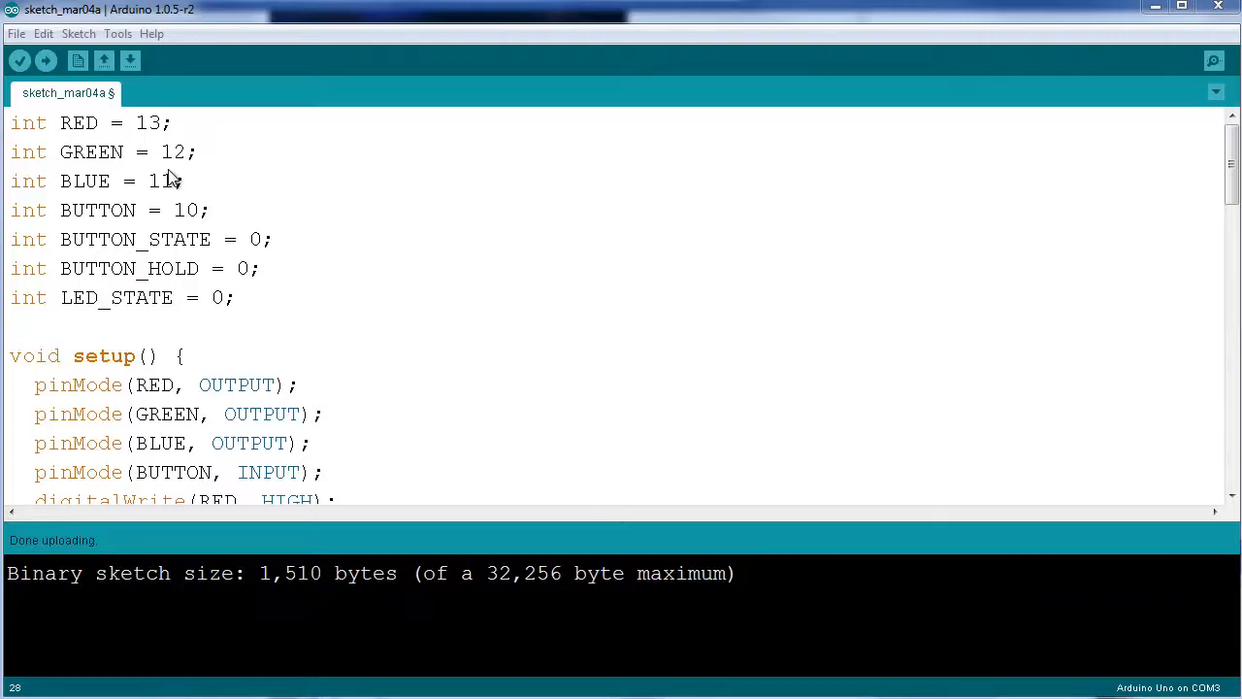
pyautogui.moveTo(94, 134)
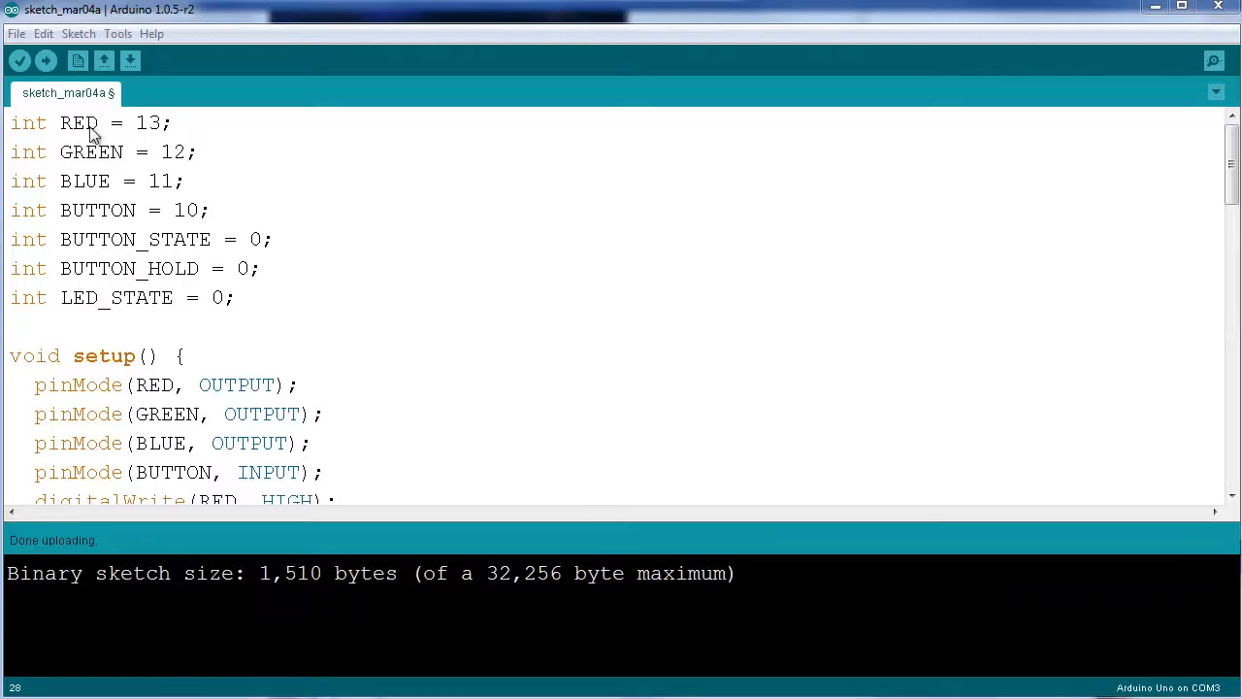
pyautogui.moveTo(171, 167)
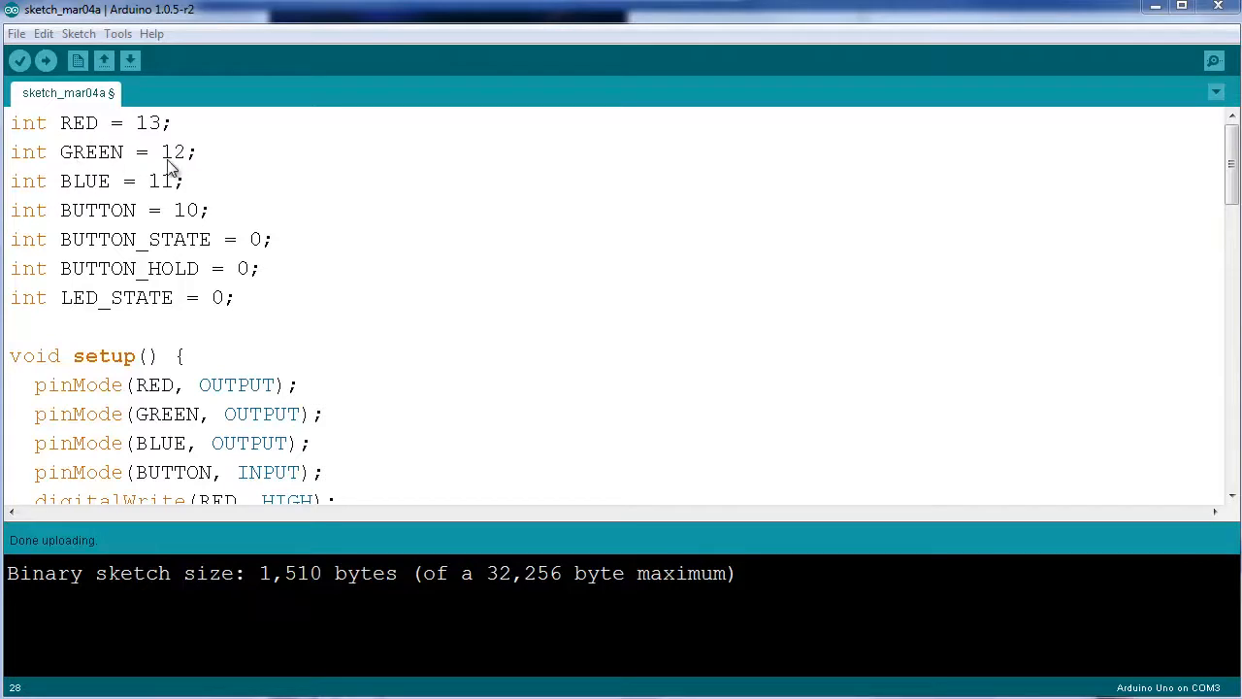
pyautogui.moveTo(229, 231)
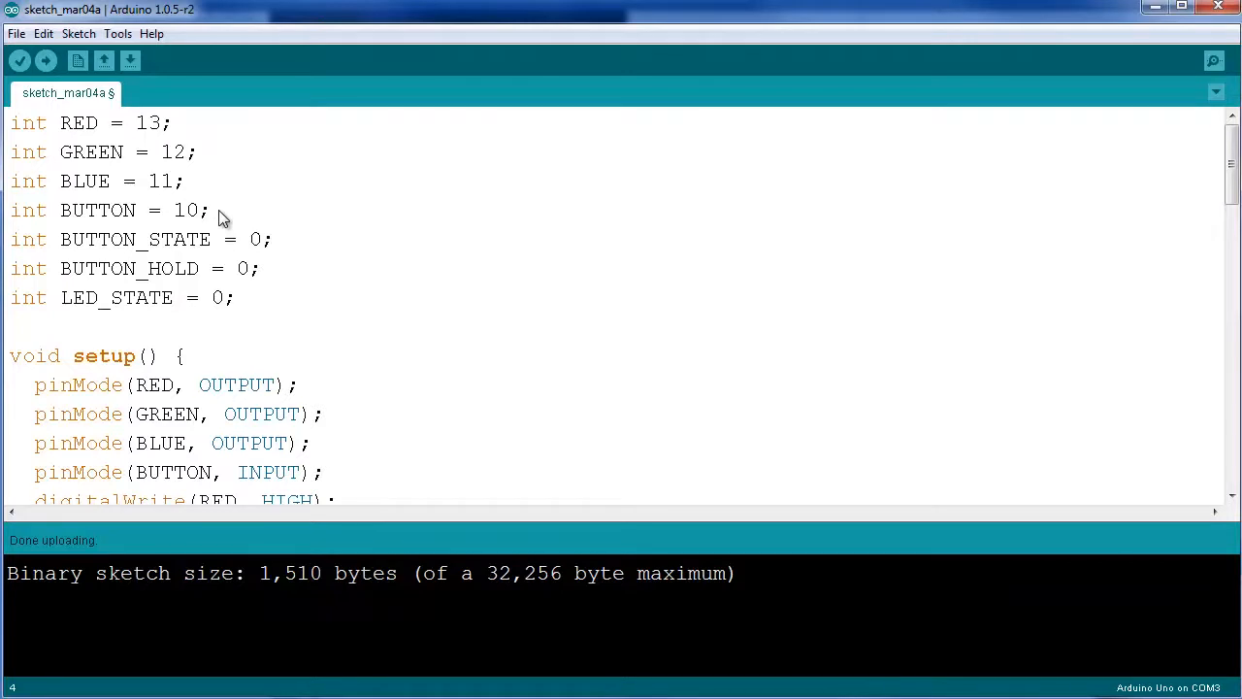
# - Scroll down from the declarations into the loop() button-reading logic
pyautogui.scroll(-3)
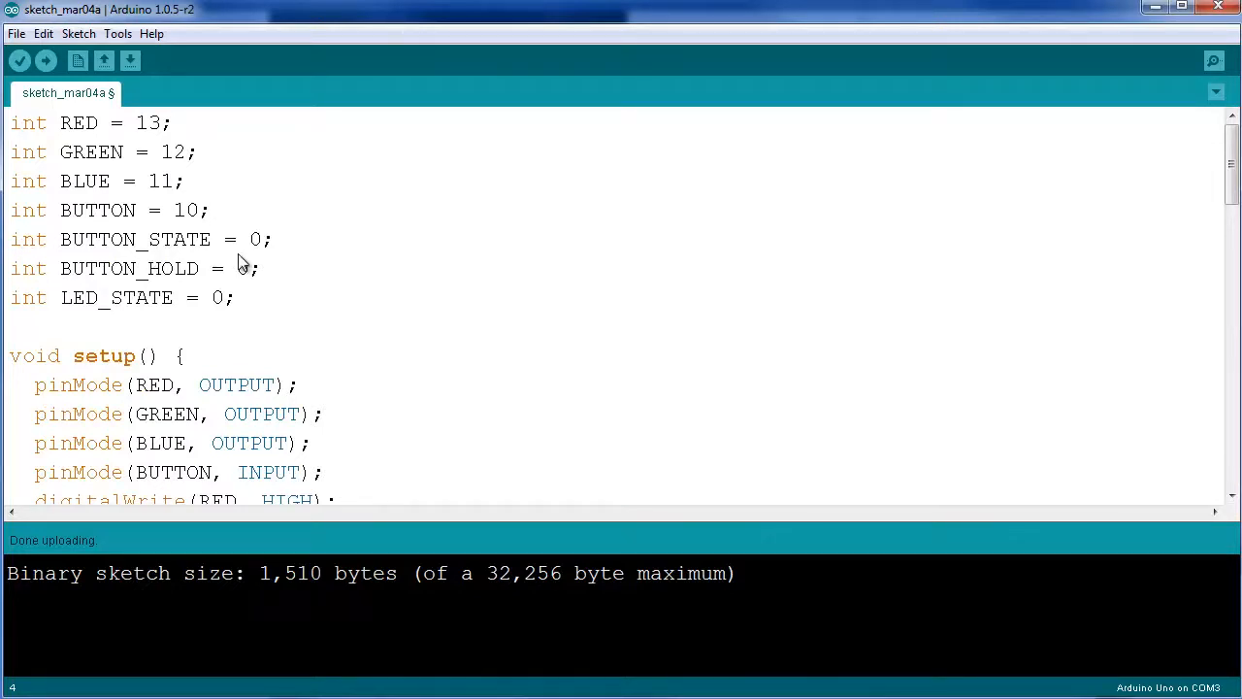
pyautogui.moveTo(248, 264)
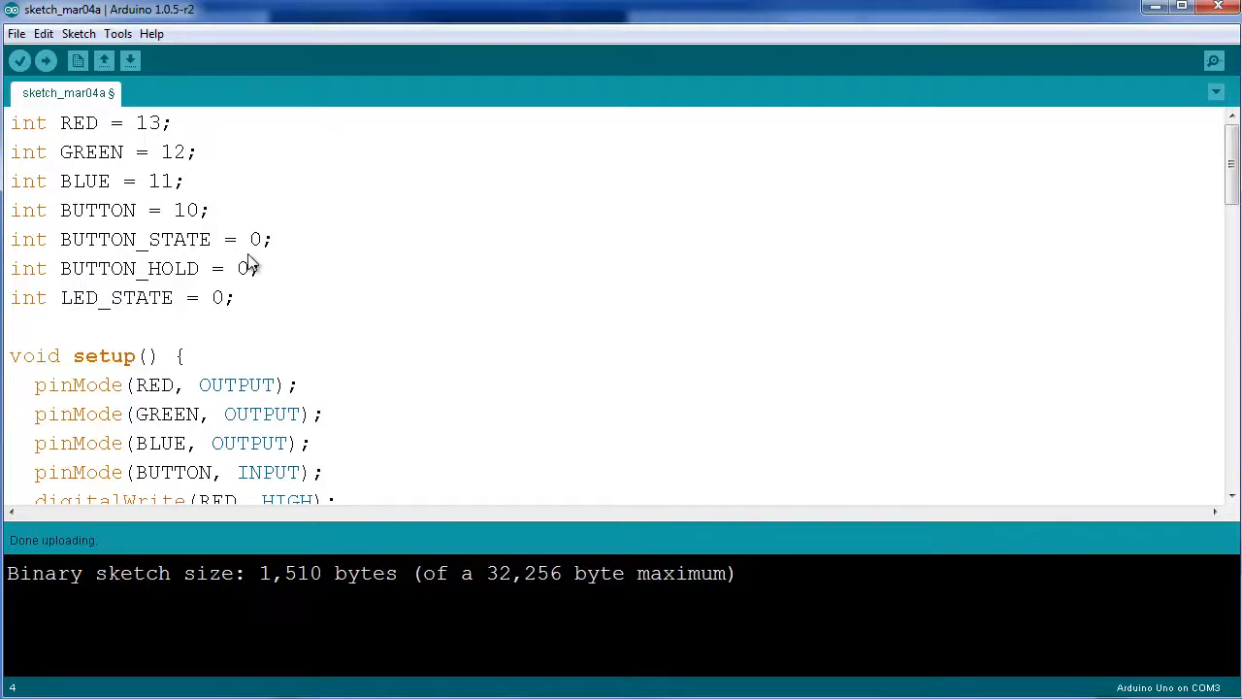
pyautogui.moveTo(261, 250)
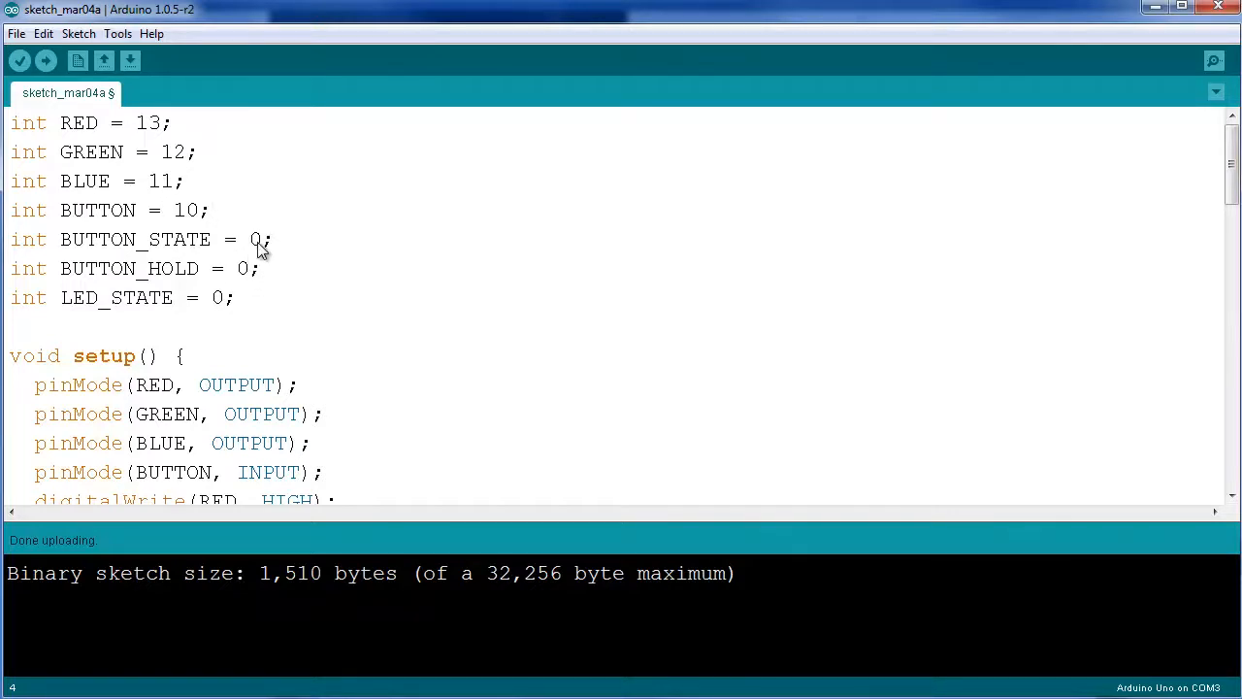
pyautogui.moveTo(35, 287)
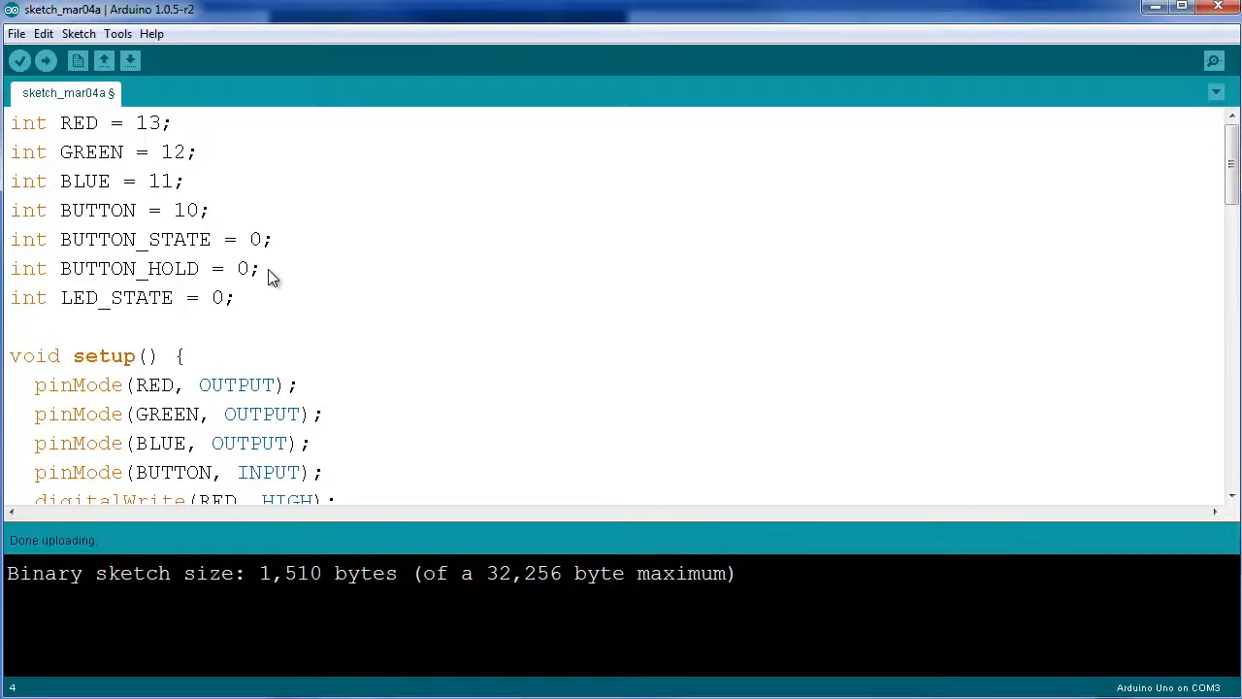
pyautogui.moveTo(268, 283)
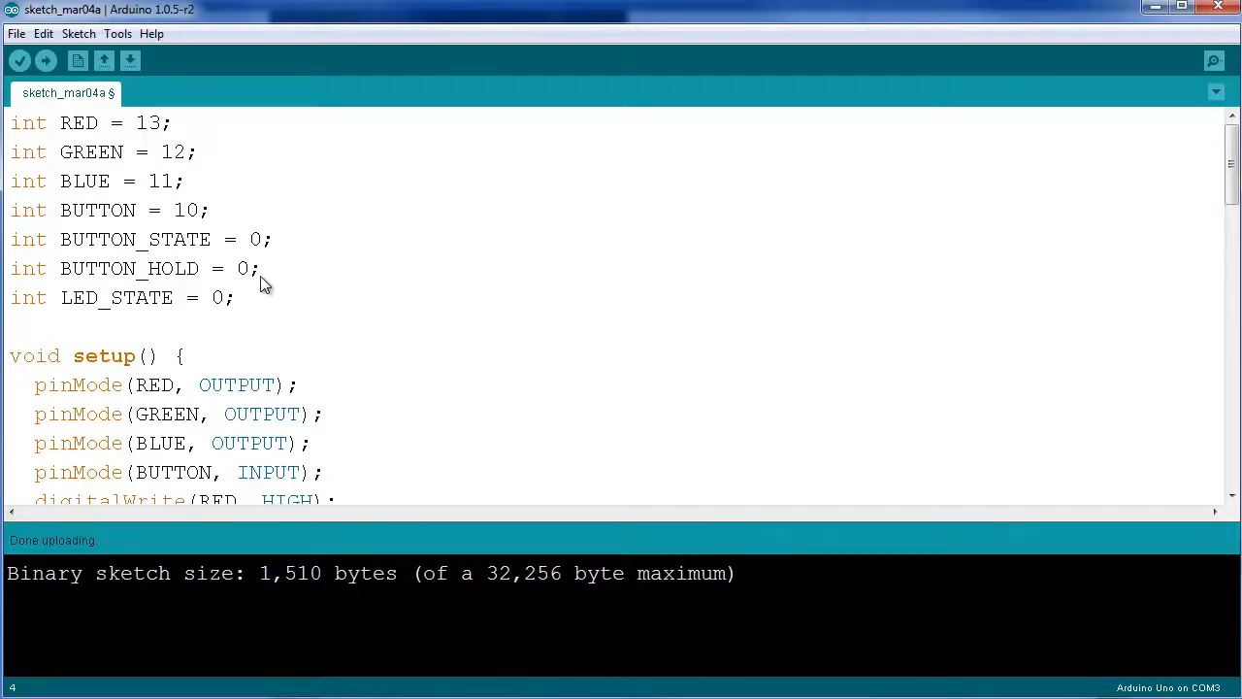
pyautogui.moveTo(97, 309)
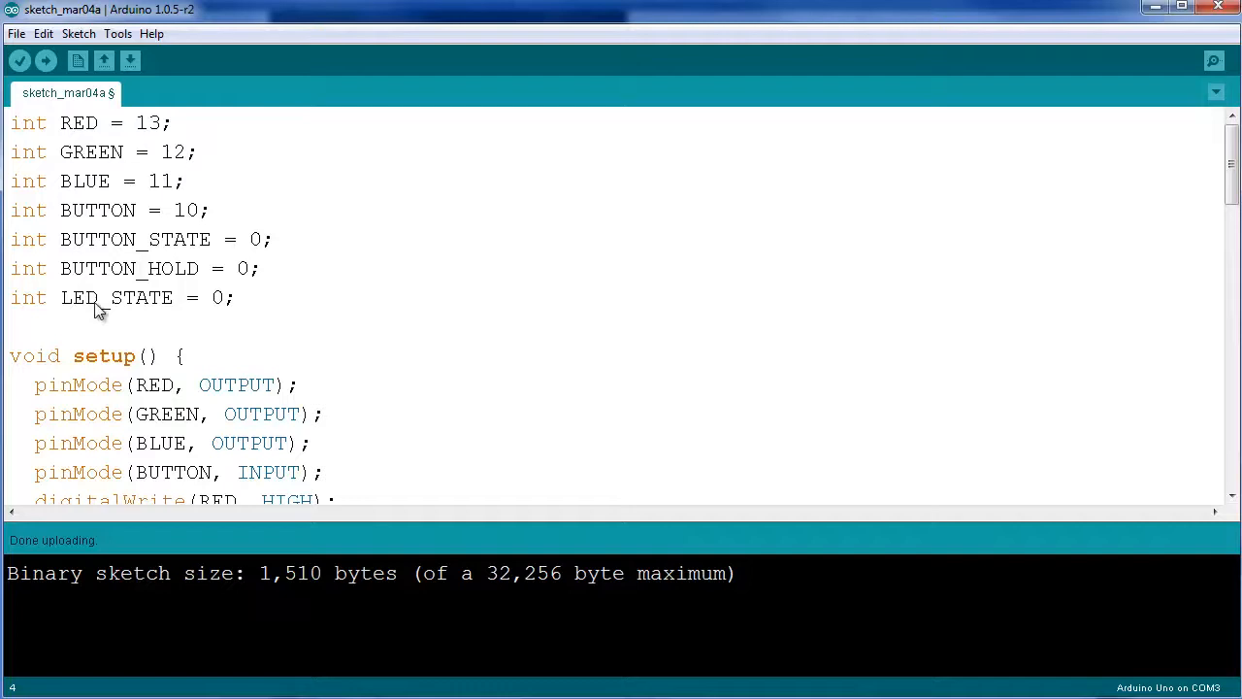
pyautogui.moveTo(185, 318)
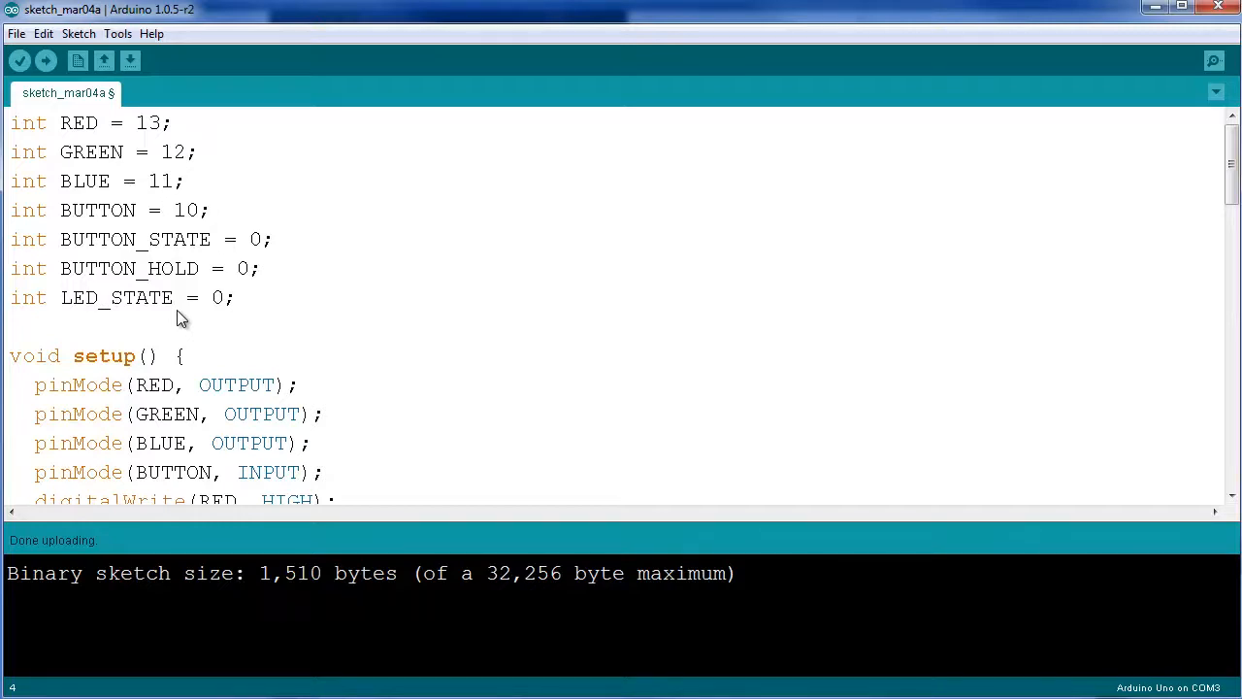
pyautogui.scroll(-3)
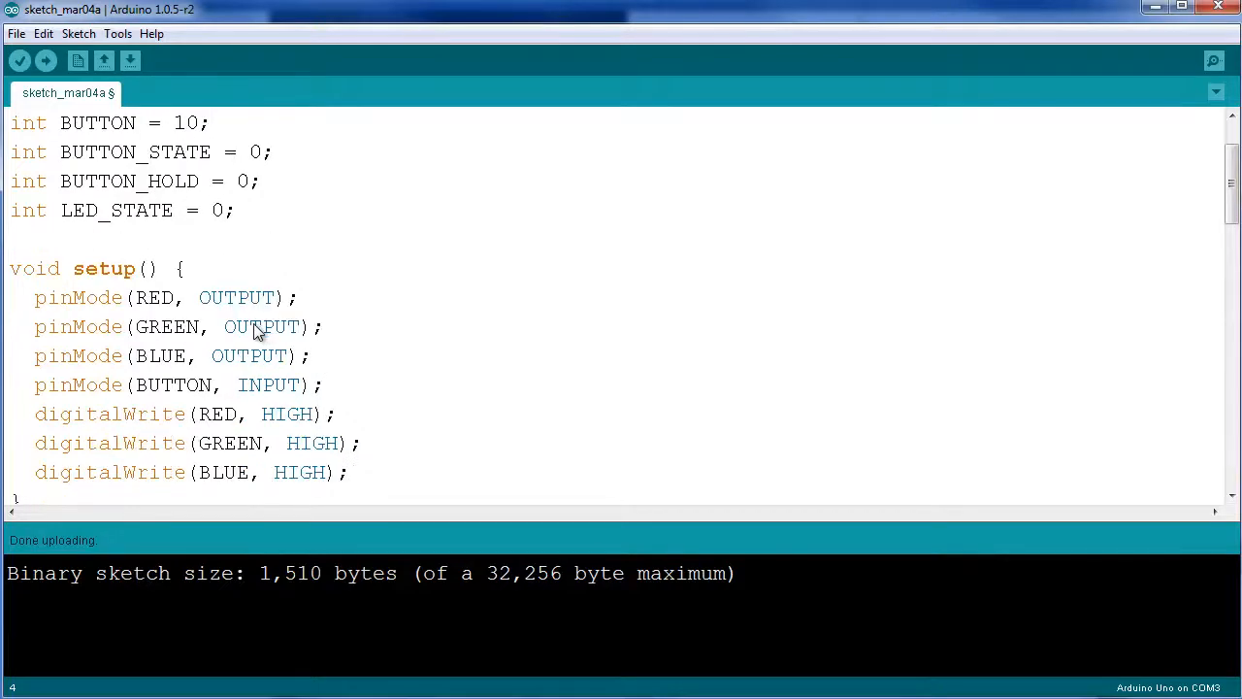
pyautogui.moveTo(353, 400)
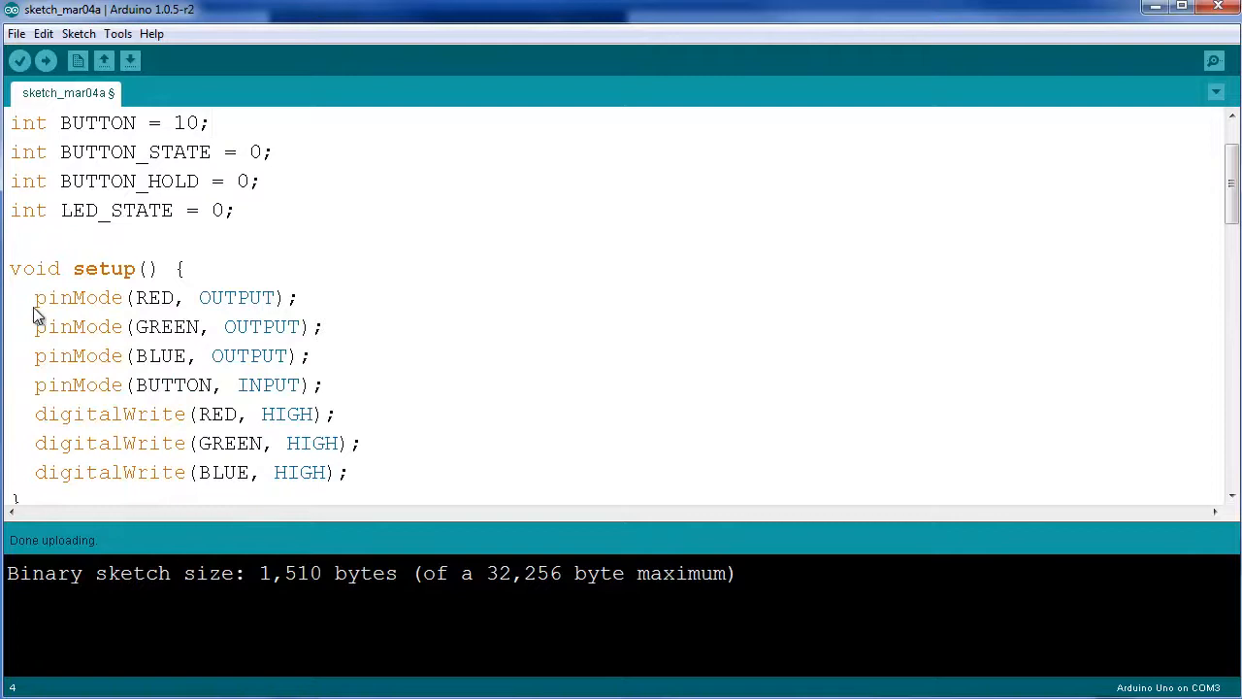
pyautogui.click(312, 355)
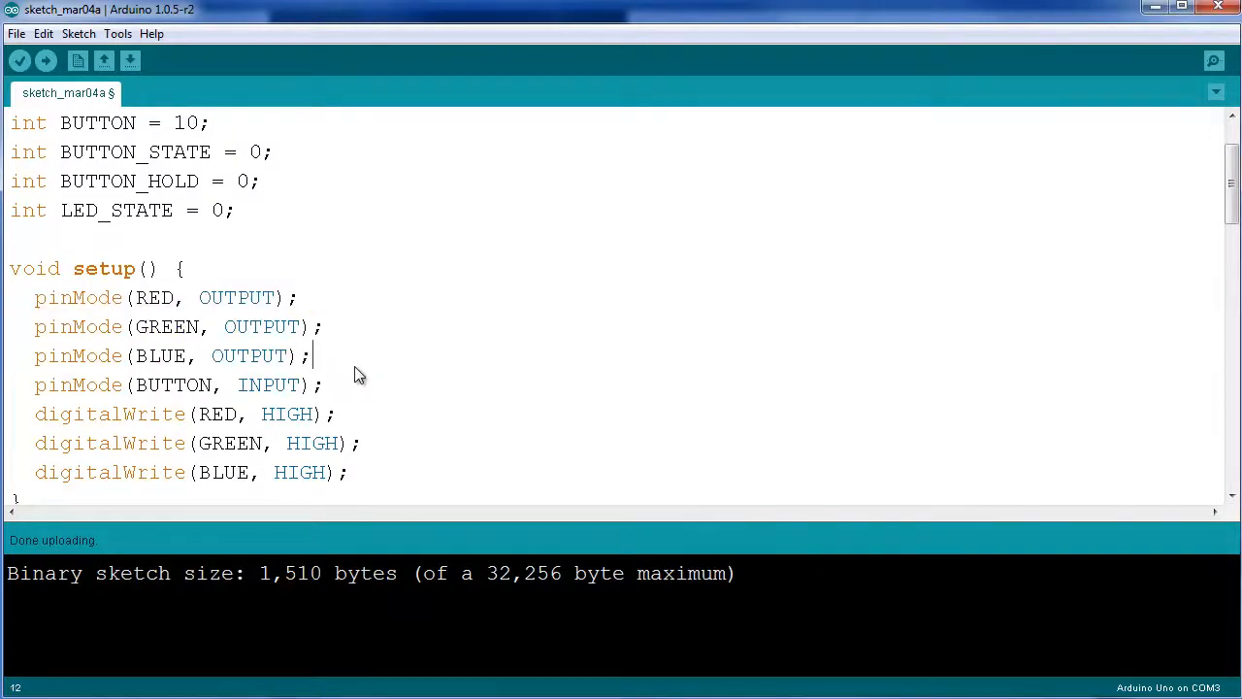
pyautogui.moveTo(254, 348)
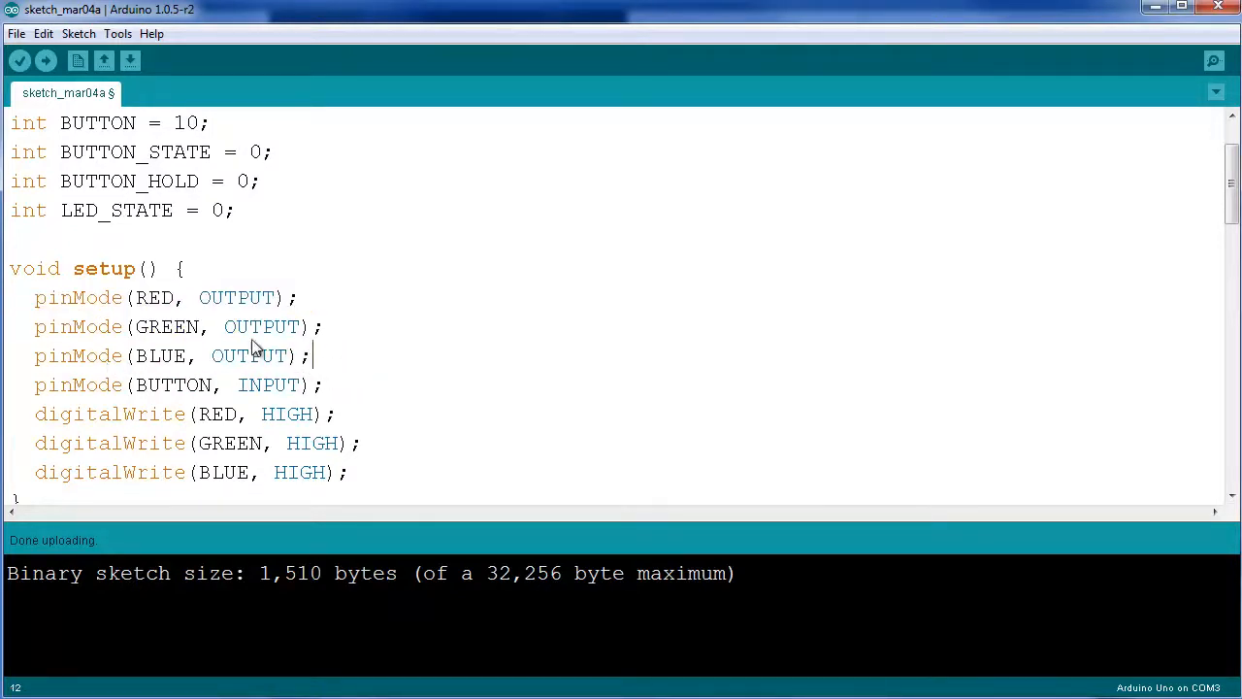
pyautogui.moveTo(136, 400)
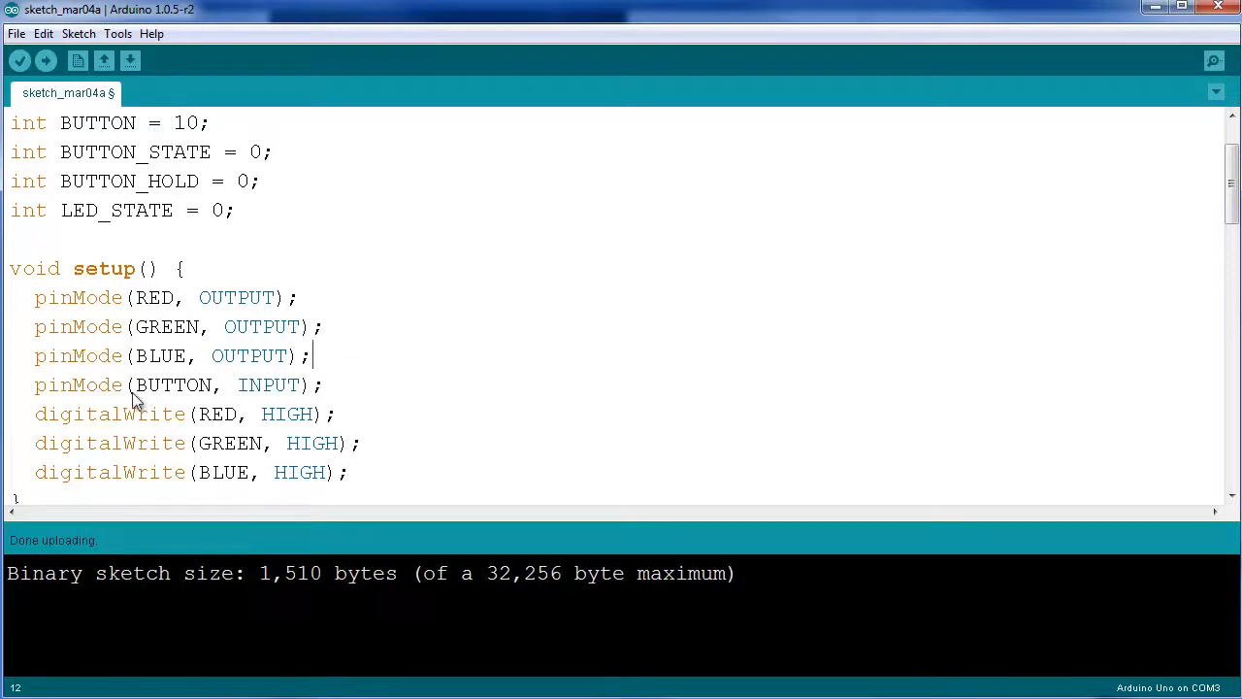
pyautogui.moveTo(237, 417)
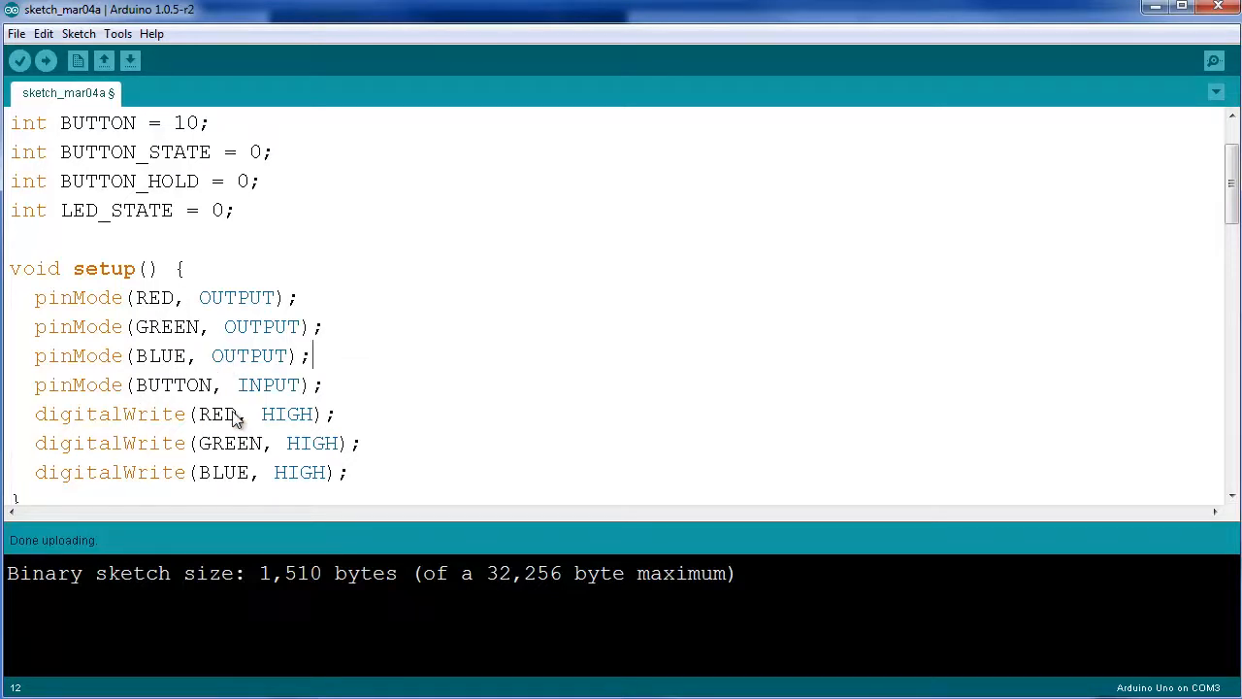
pyautogui.moveTo(279, 398)
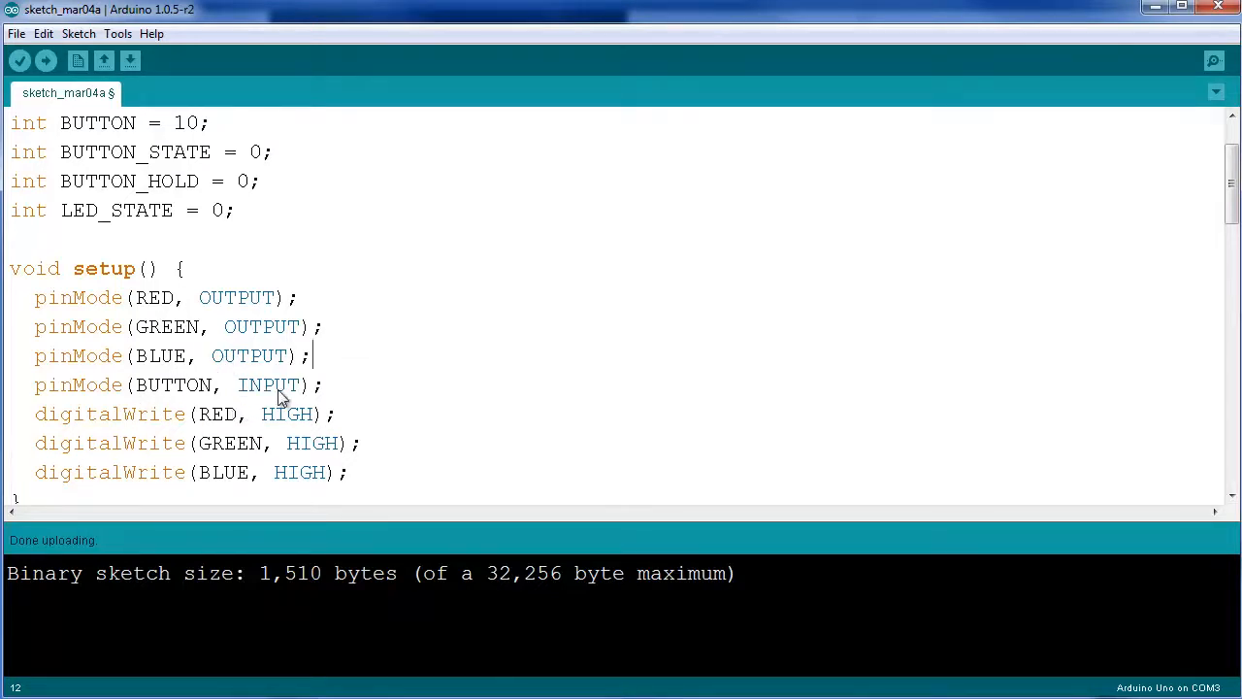
pyautogui.scroll(-3)
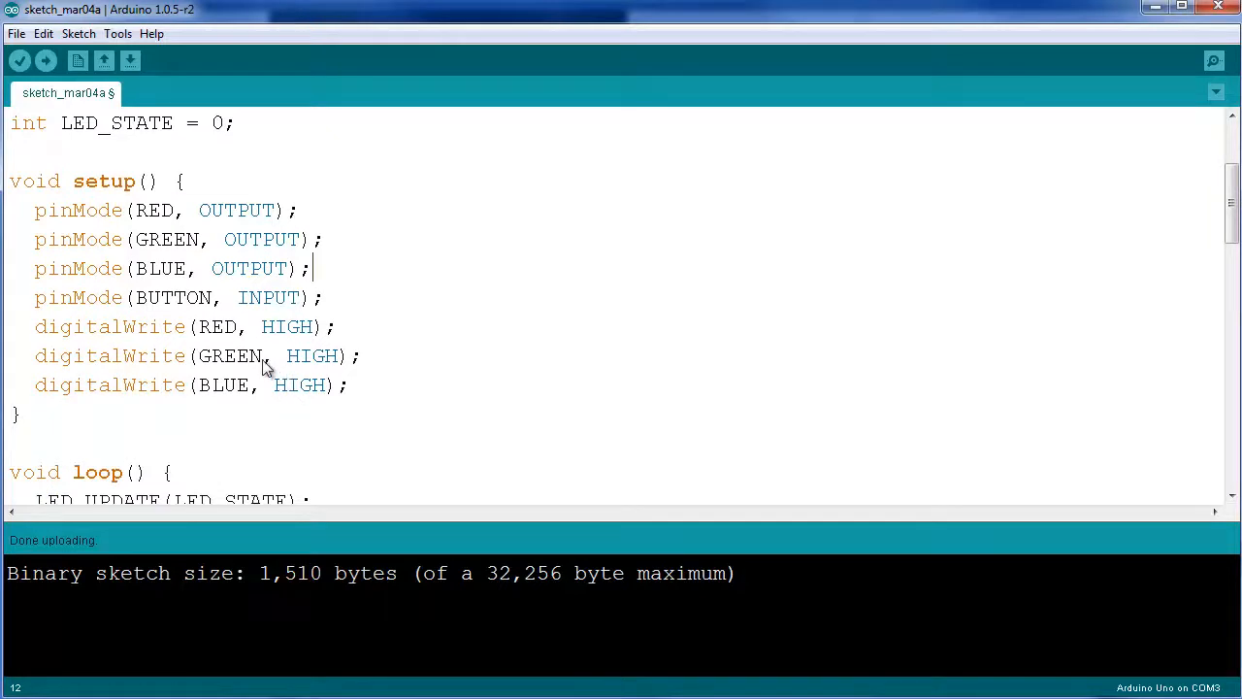
pyautogui.moveTo(38, 340)
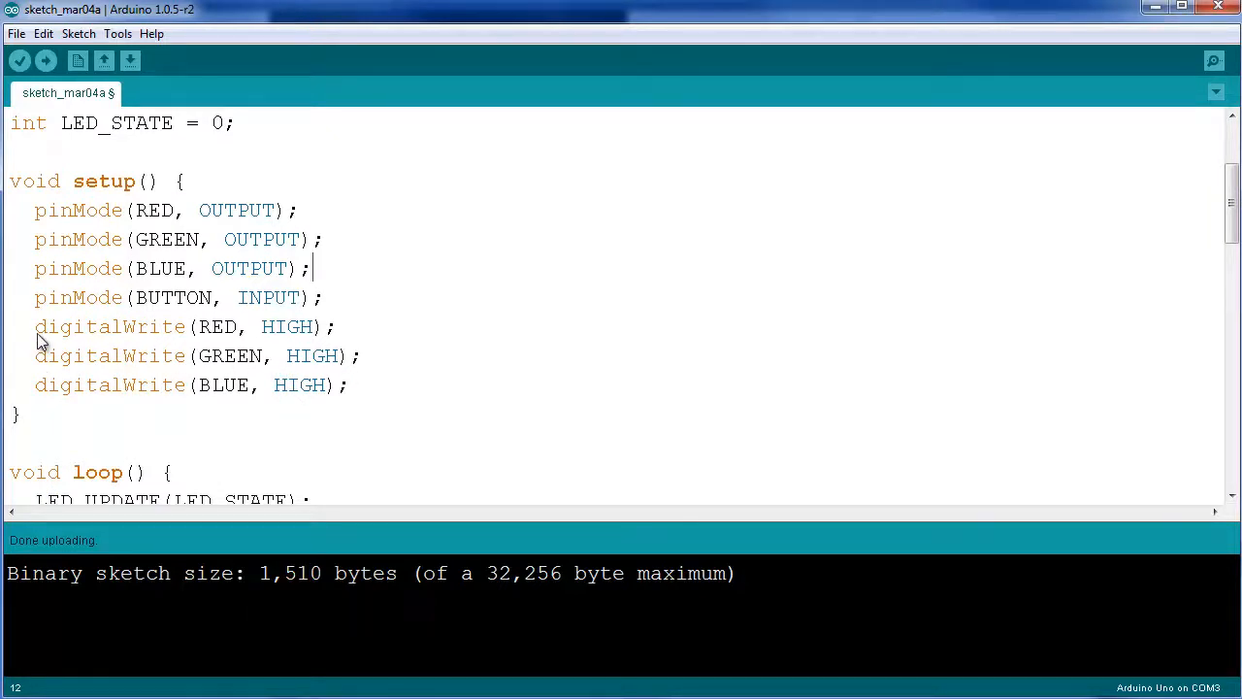
pyautogui.moveTo(159, 345)
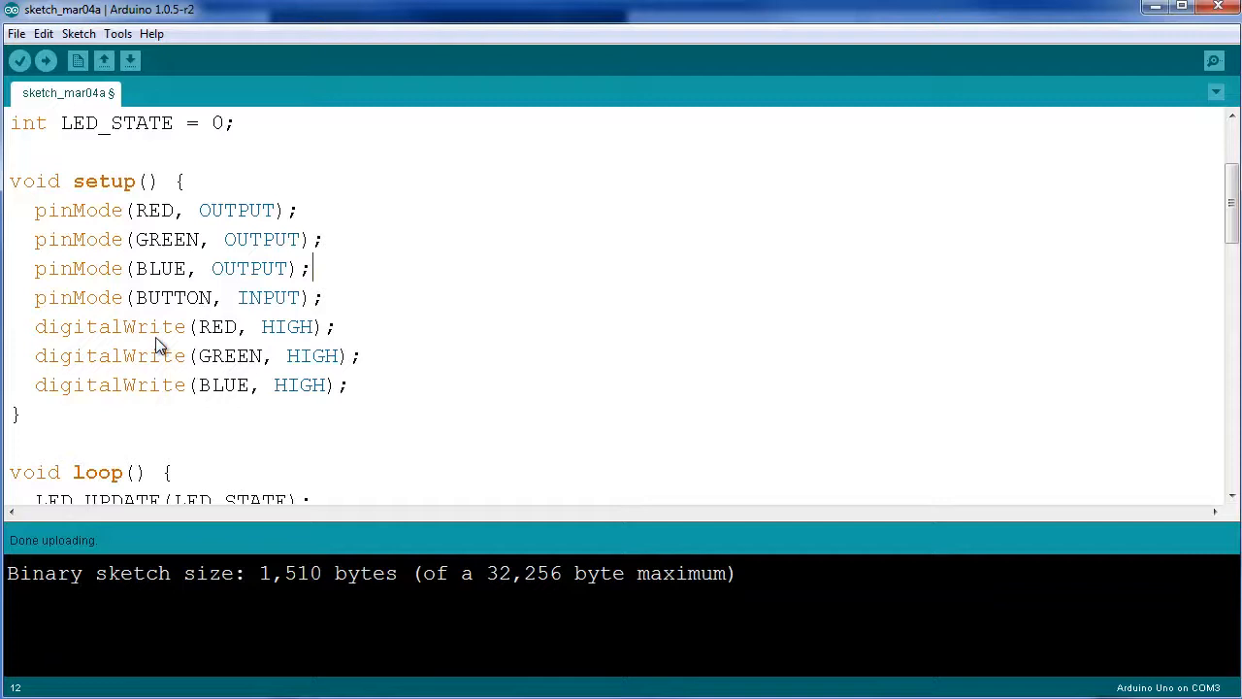
pyautogui.moveTo(326, 374)
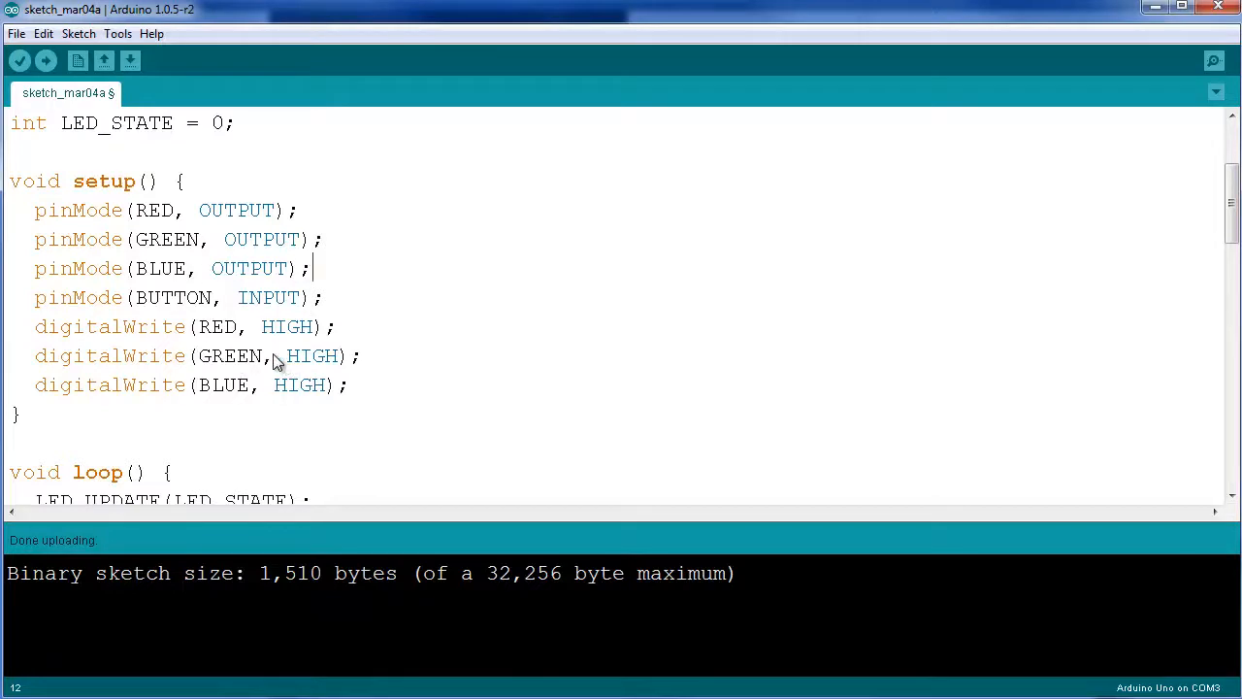
pyautogui.moveTo(260, 365)
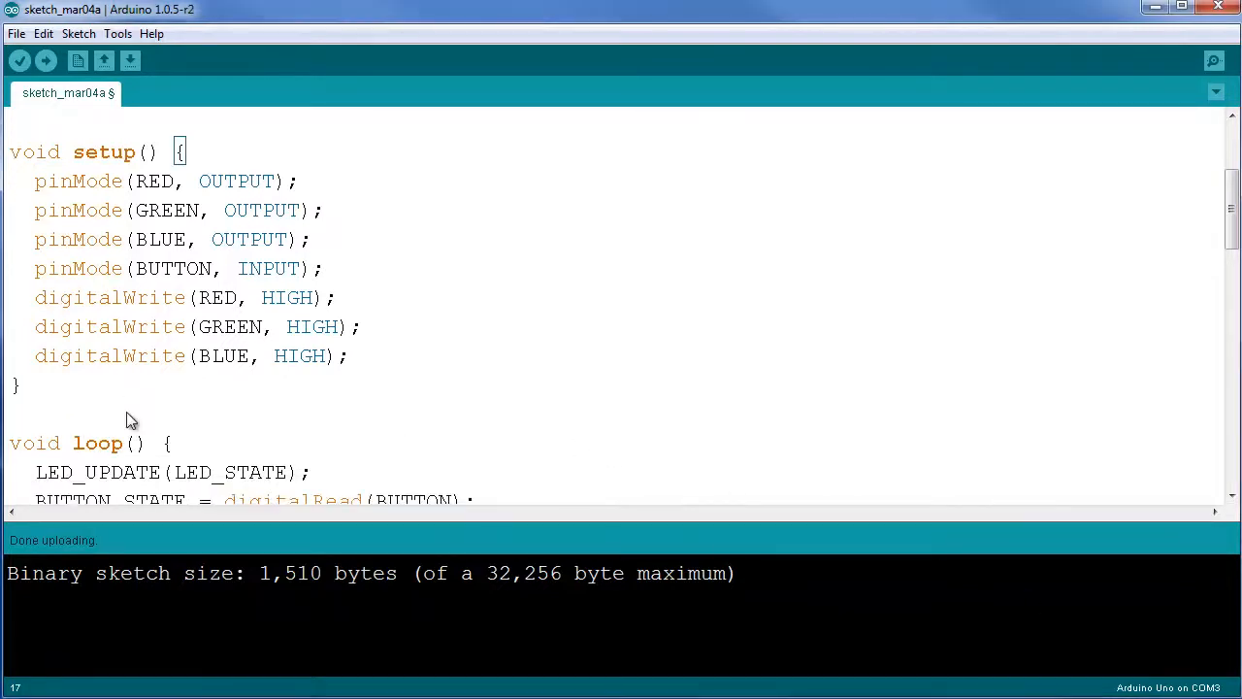
pyautogui.scroll(-3)
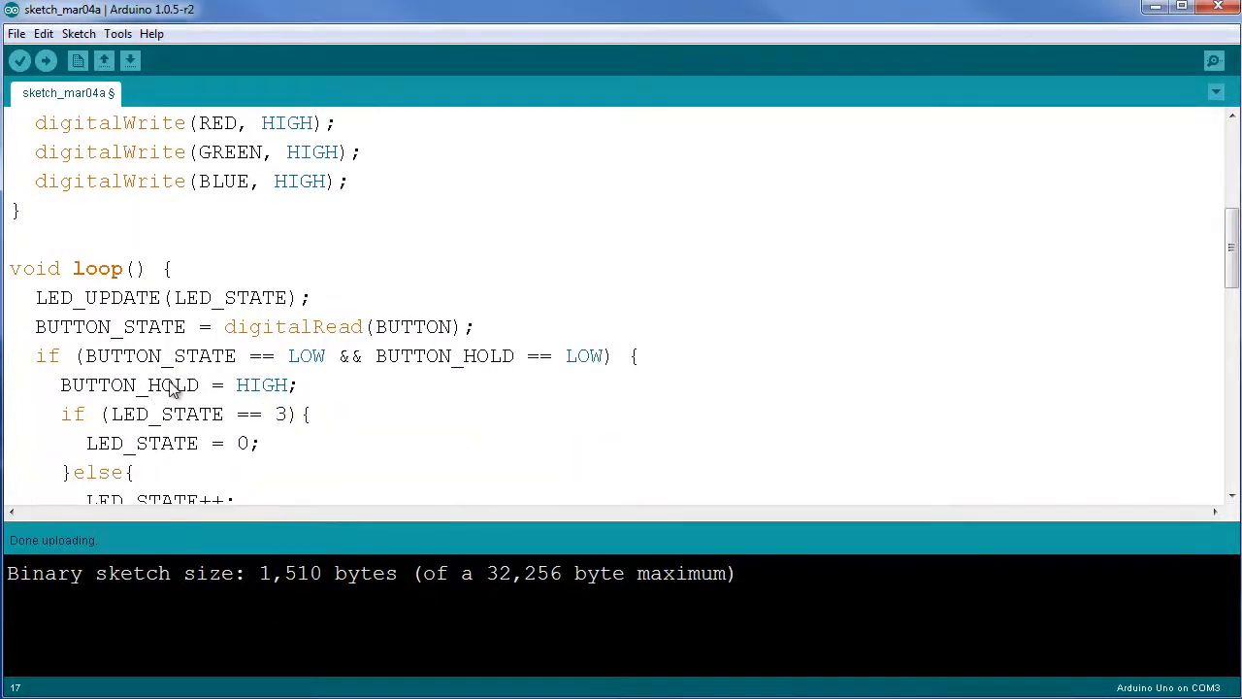
pyautogui.moveTo(39, 301)
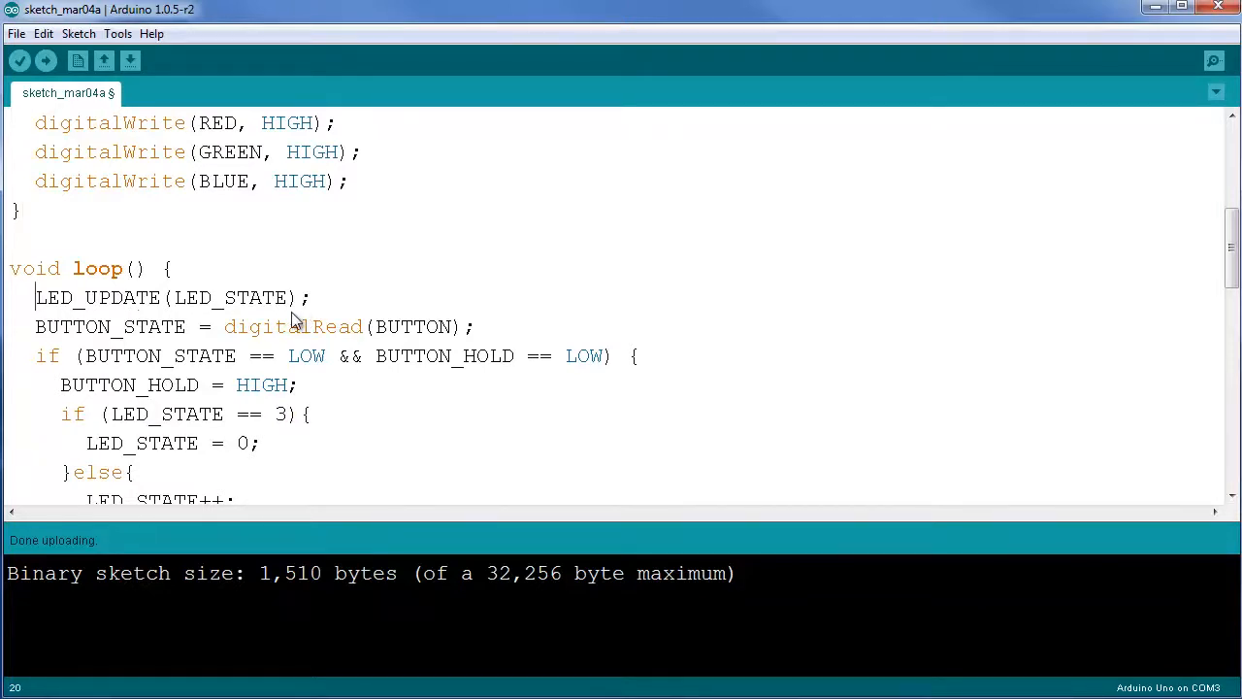
pyautogui.moveTo(165, 326)
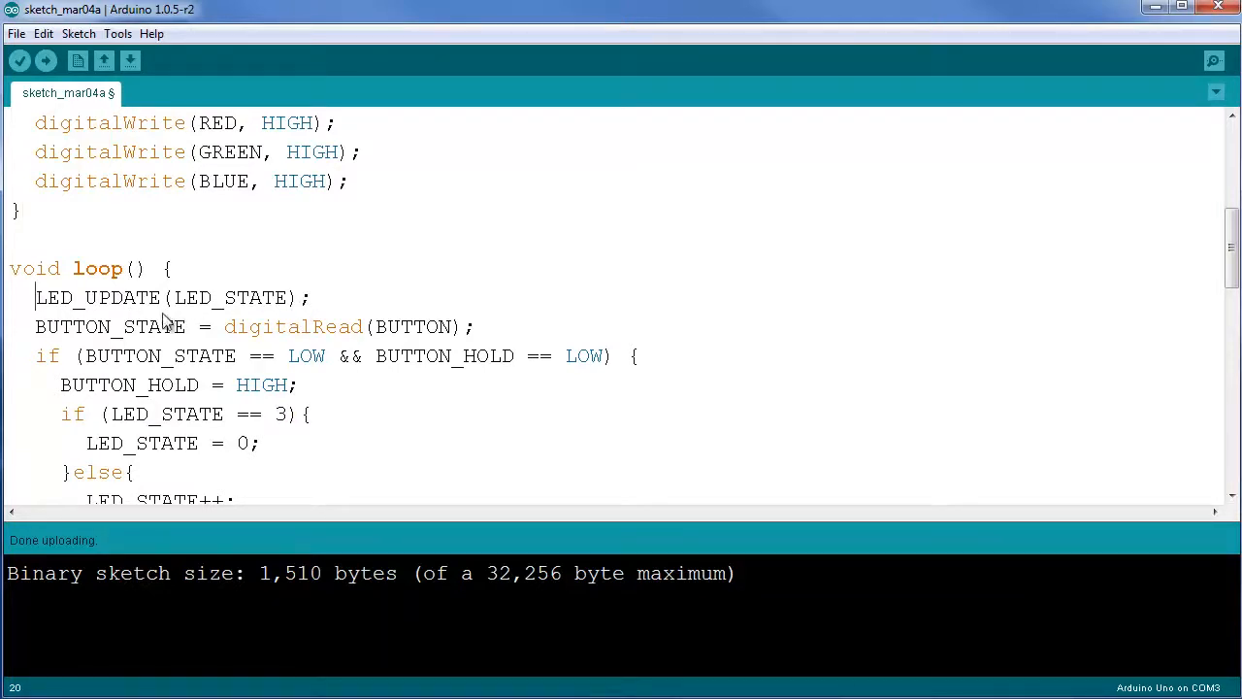
pyautogui.moveTo(128, 334)
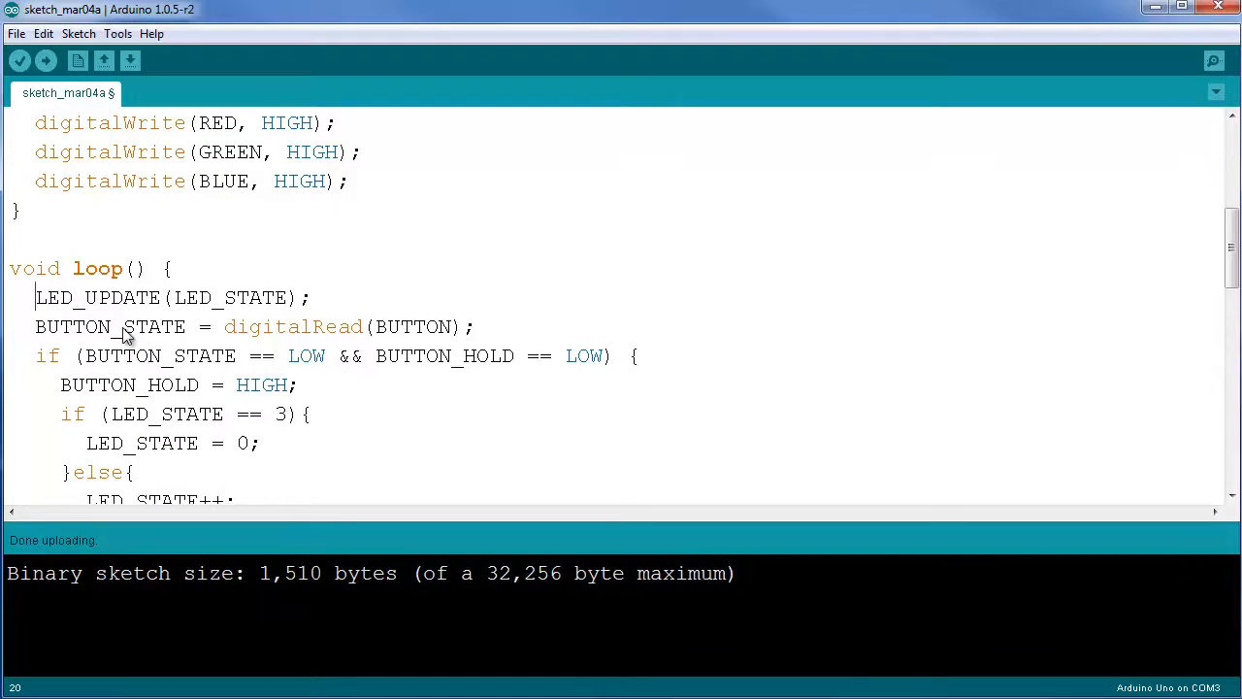
pyautogui.moveTo(233, 313)
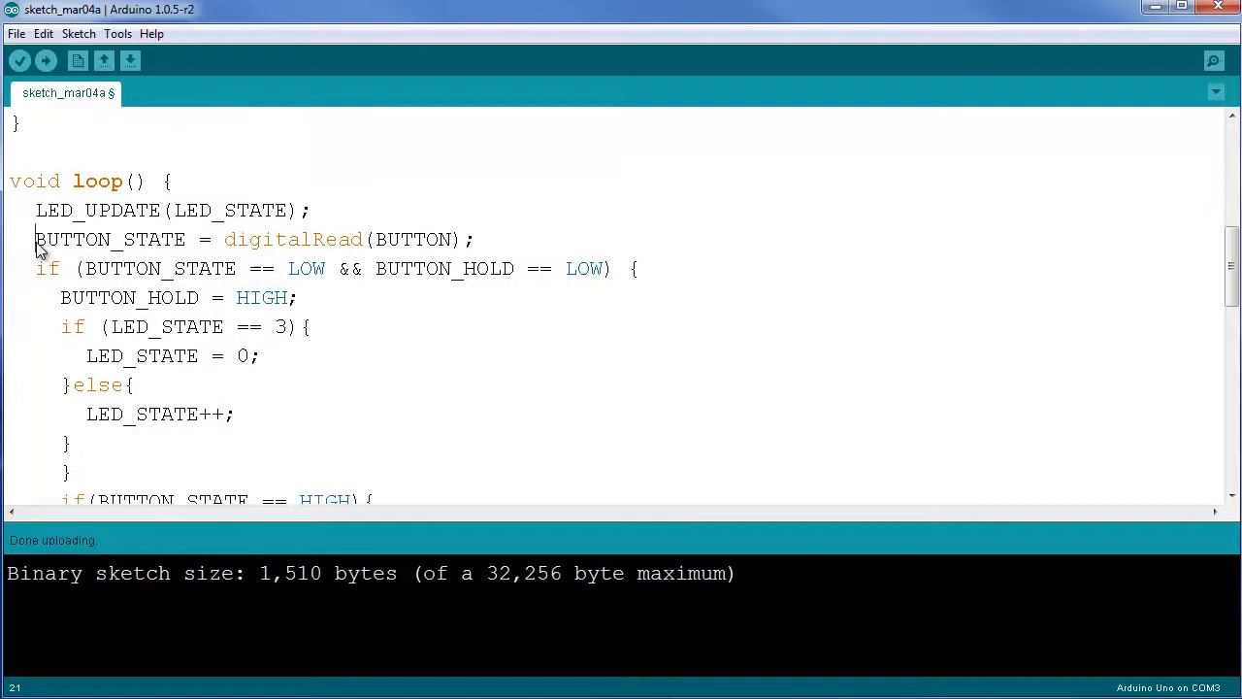
pyautogui.moveTo(55, 256)
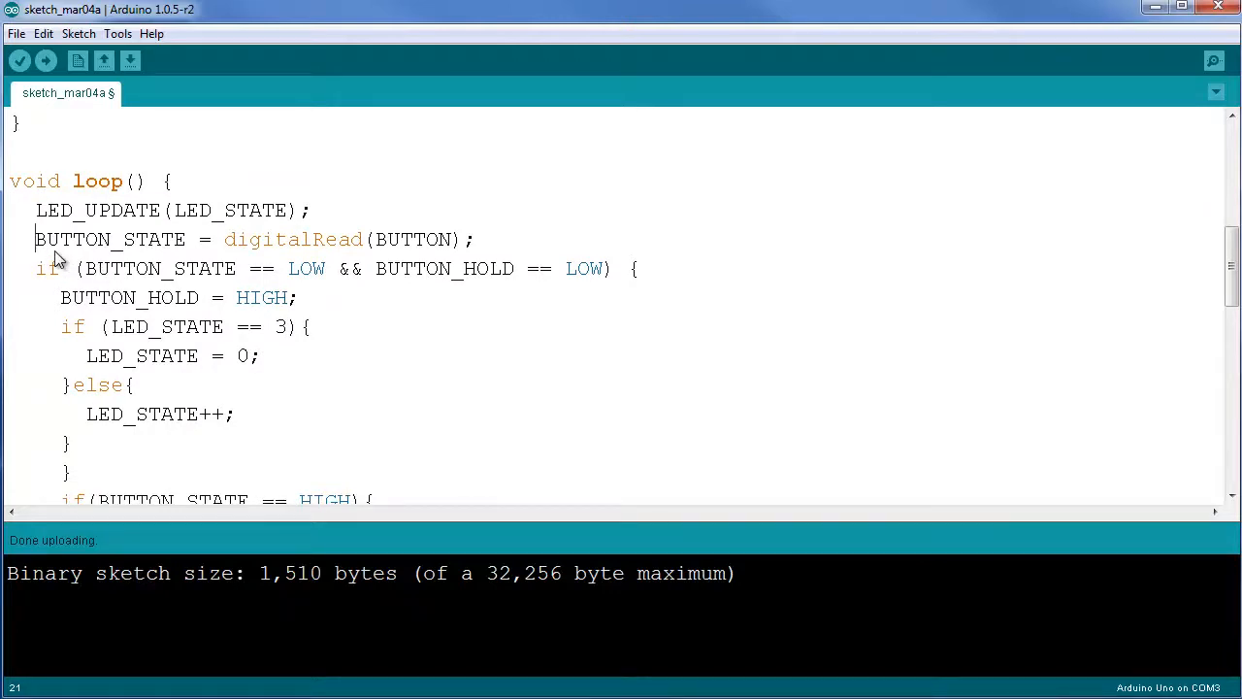
# - Highlight the BUTTON_STATE = digitalRead(BUTTON) line to explain the button read
pyautogui.doubleClick(47, 241)
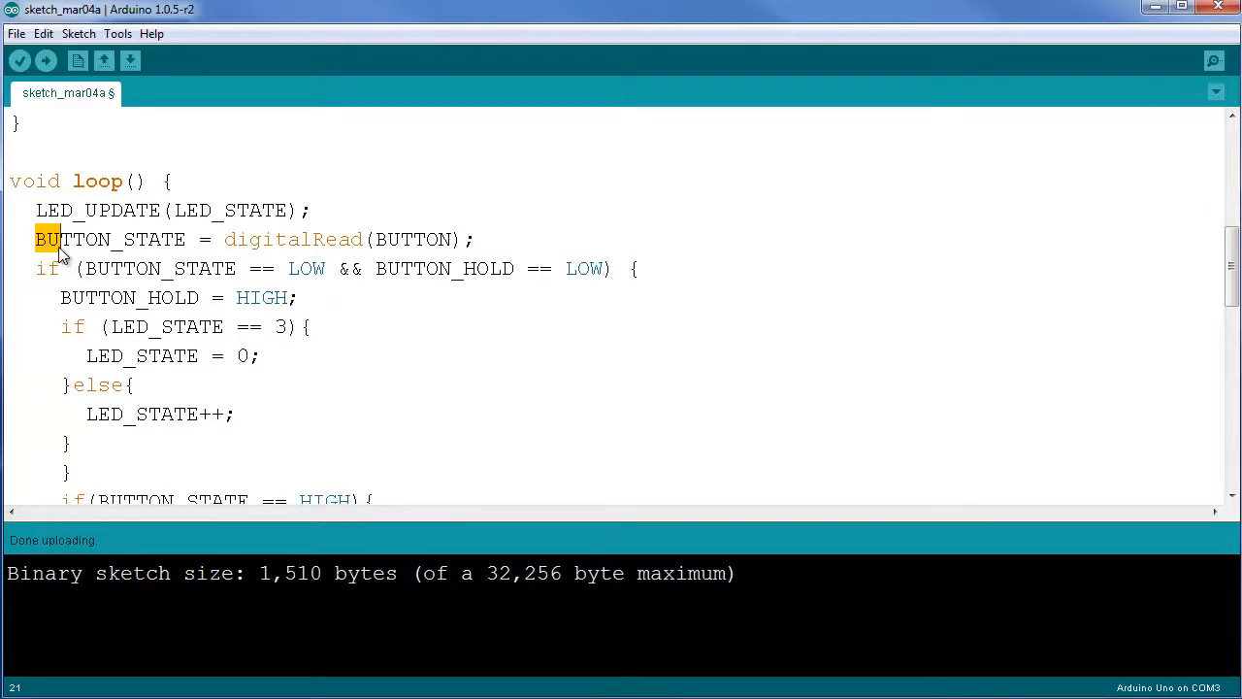
pyautogui.doubleClick(109, 239)
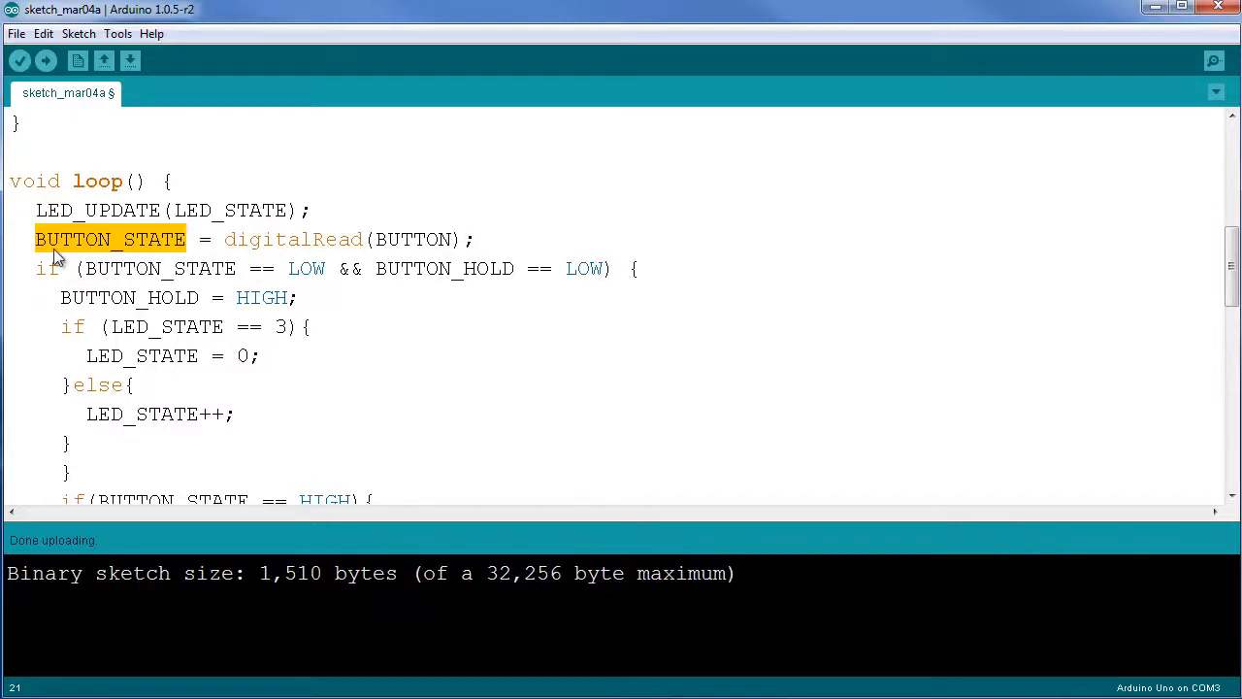
pyautogui.doubleClick(311, 238)
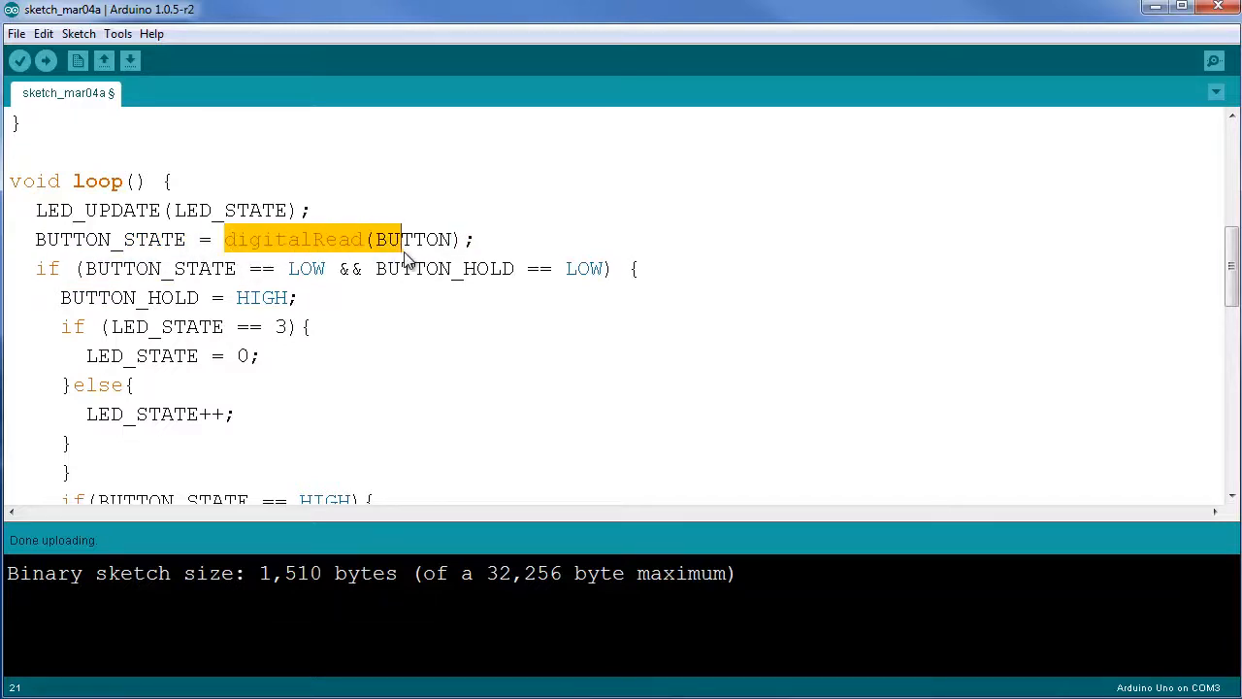
pyautogui.click(495, 241)
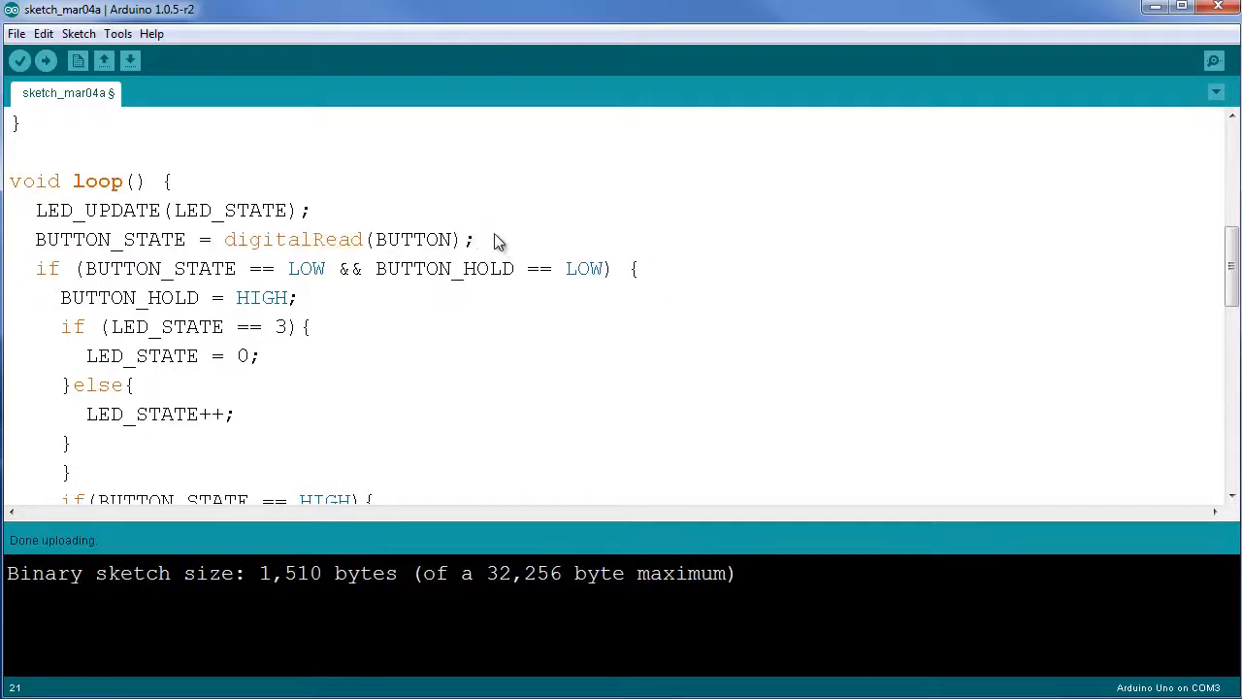
pyautogui.moveTo(225, 241); pyautogui.dragTo(475, 241)
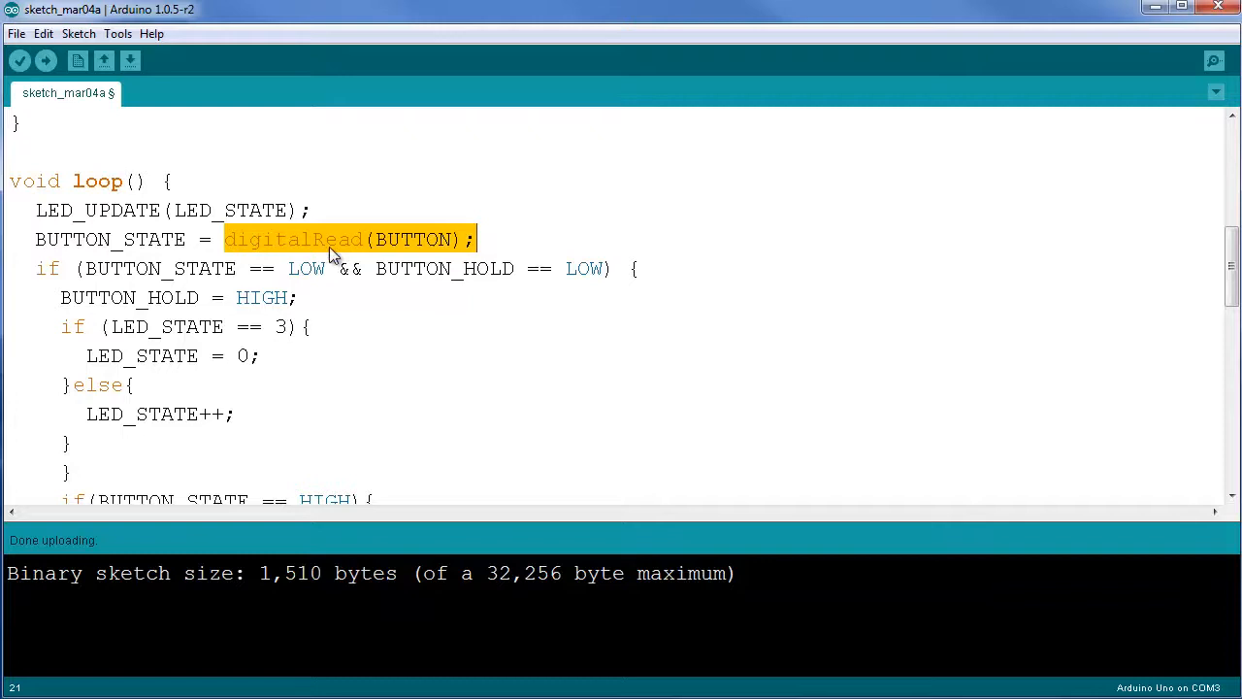
pyautogui.moveTo(495, 248)
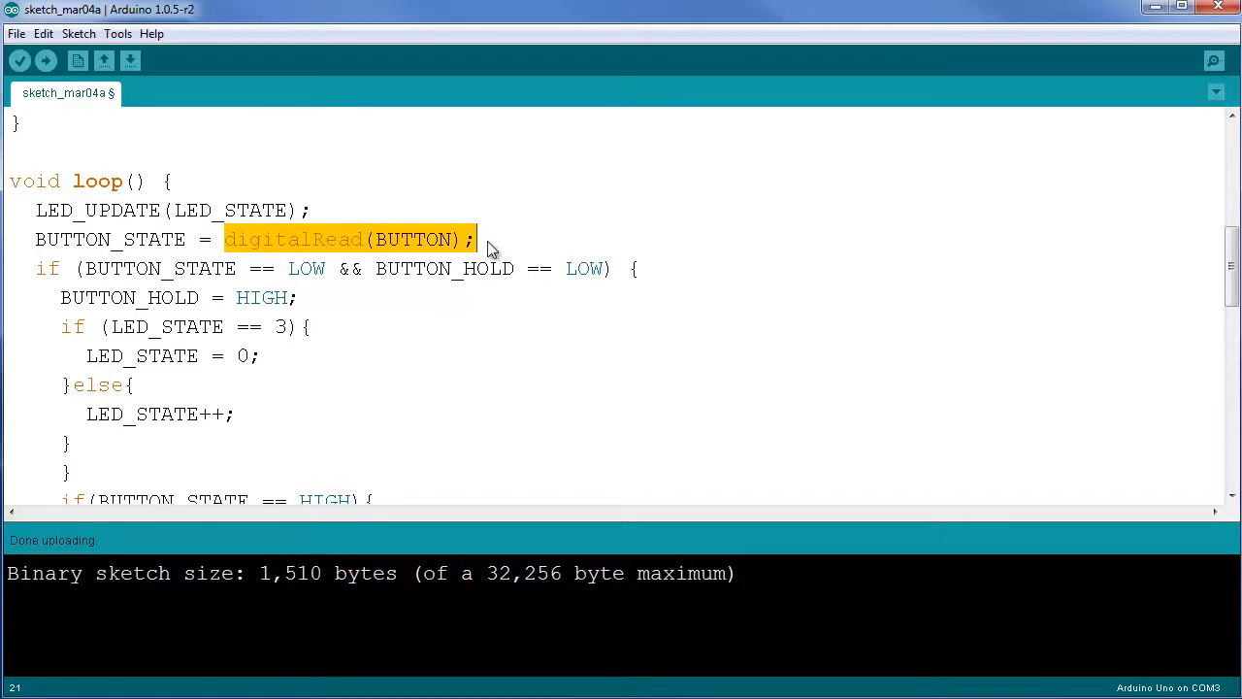
pyautogui.click(107, 268)
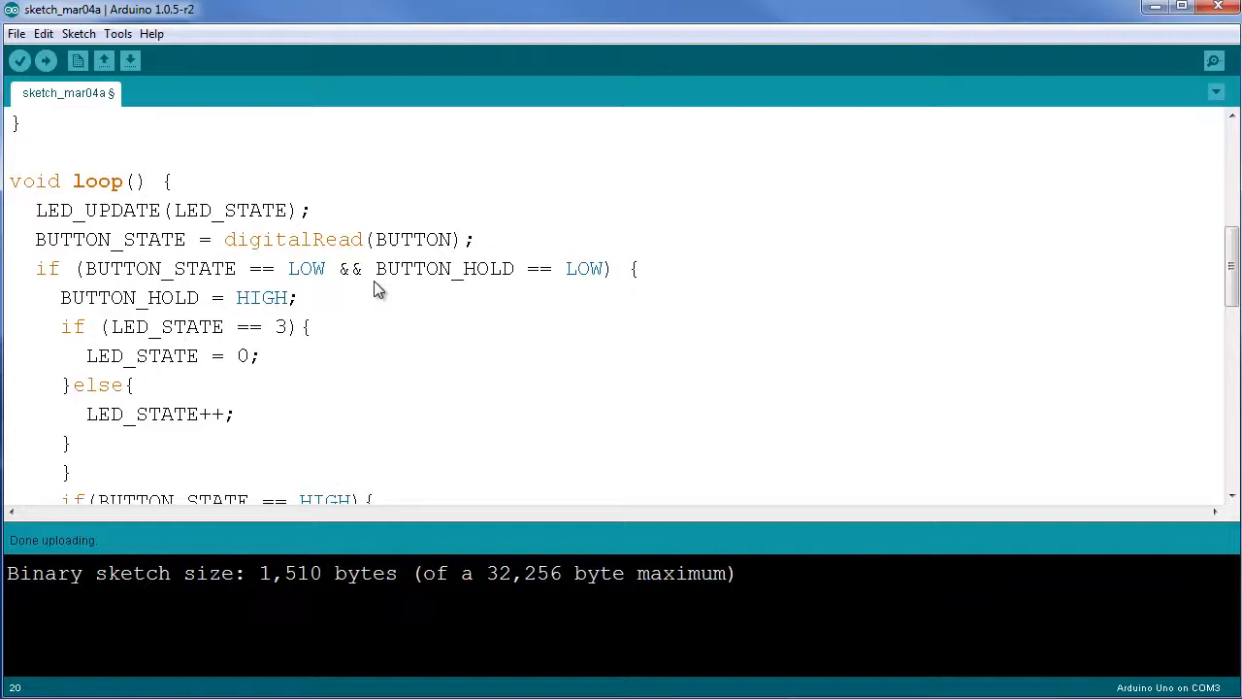
pyautogui.moveTo(388, 279)
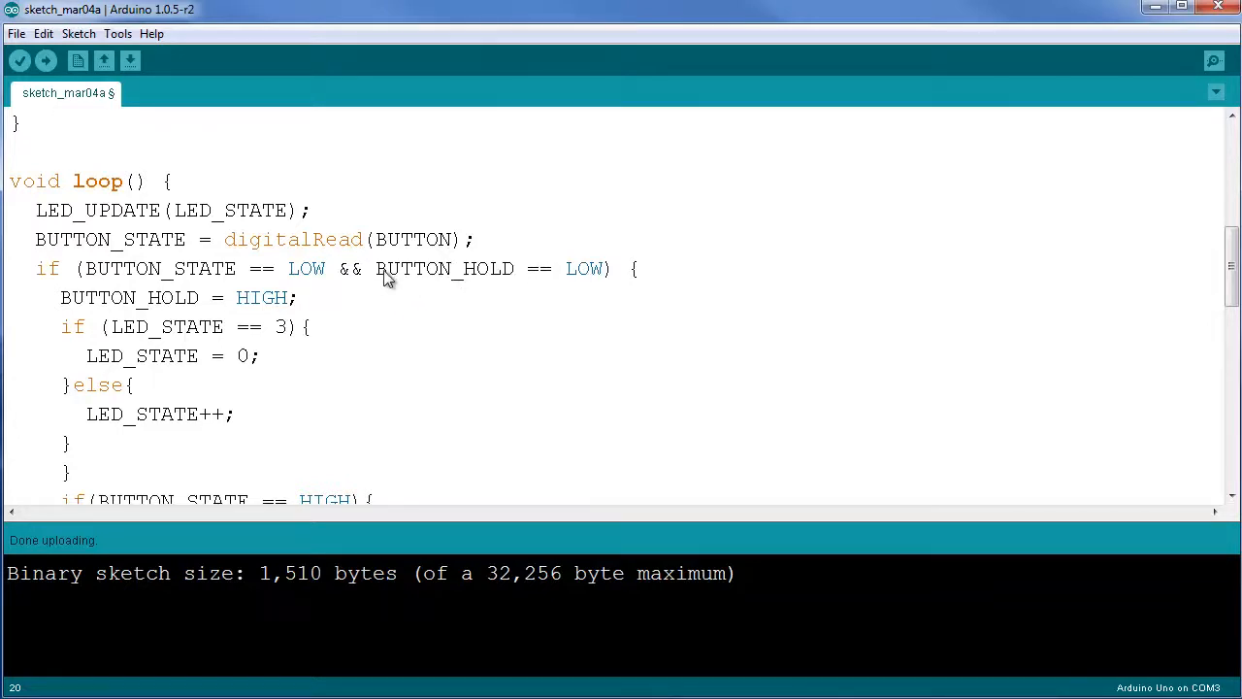
# - Highlight the BUTTON_HOLD == LOW condition and the BUTTON_HOLD = HIGH line inside the if block
pyautogui.moveTo(376, 268); pyautogui.dragTo(609, 268)
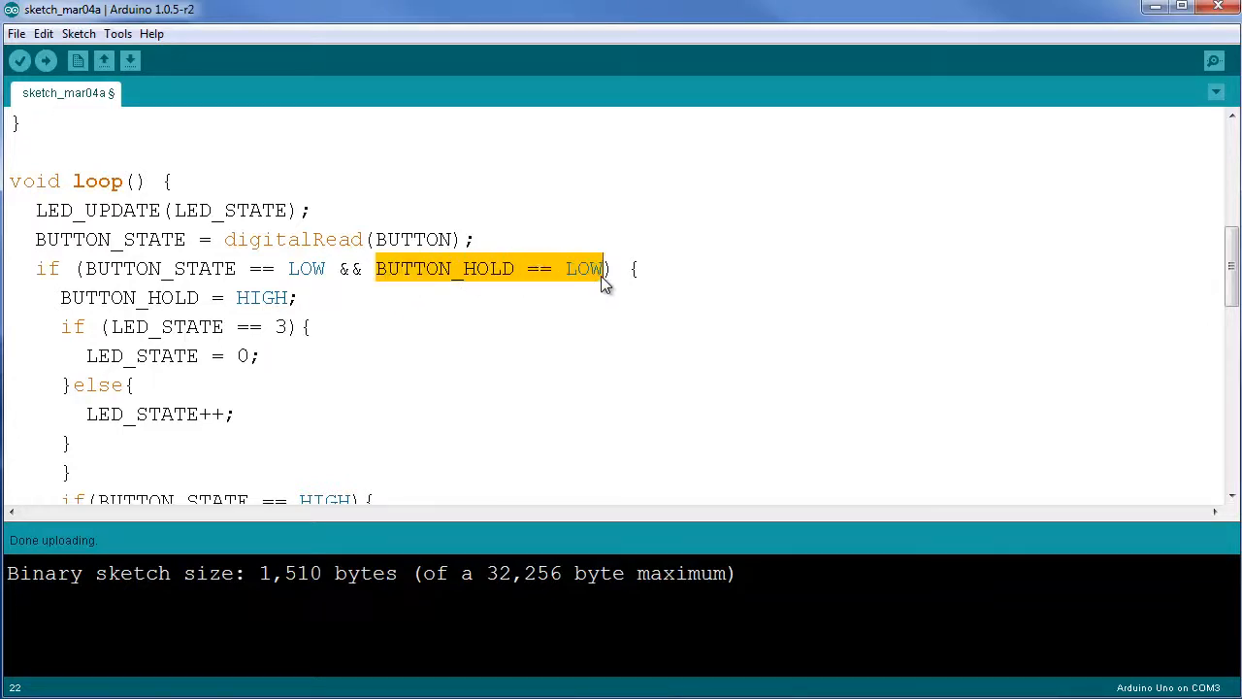
pyautogui.scroll(-3)
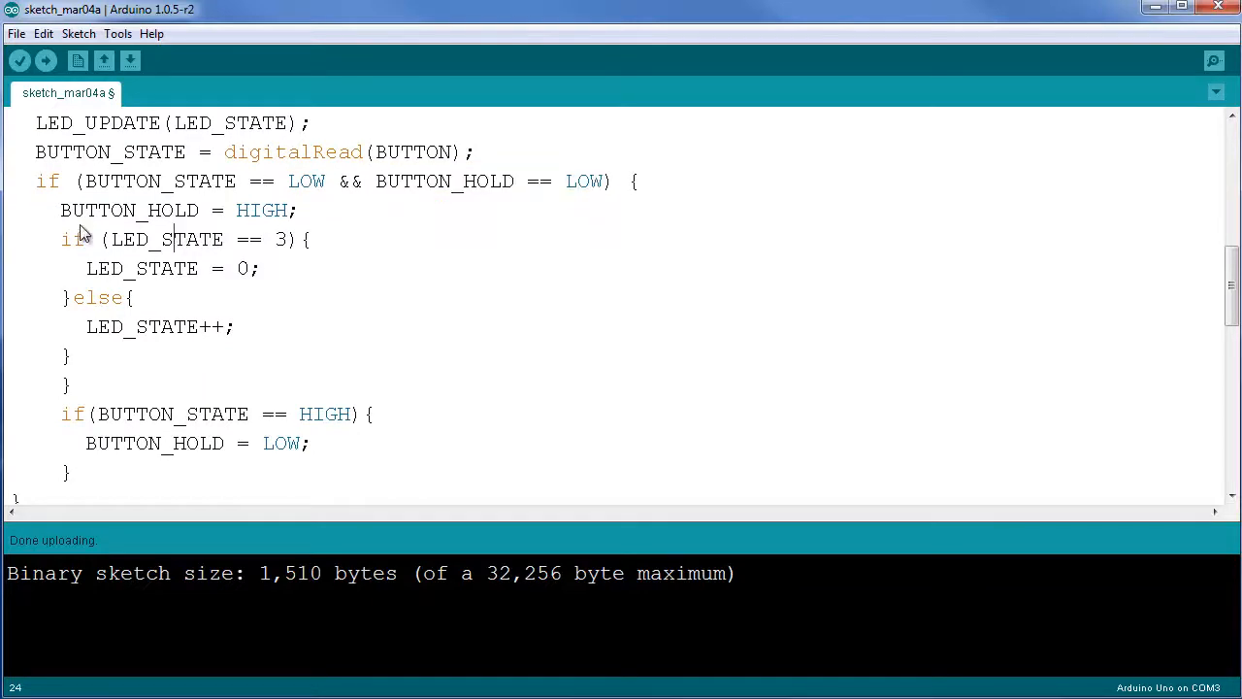
pyautogui.doubleClick(66, 210)
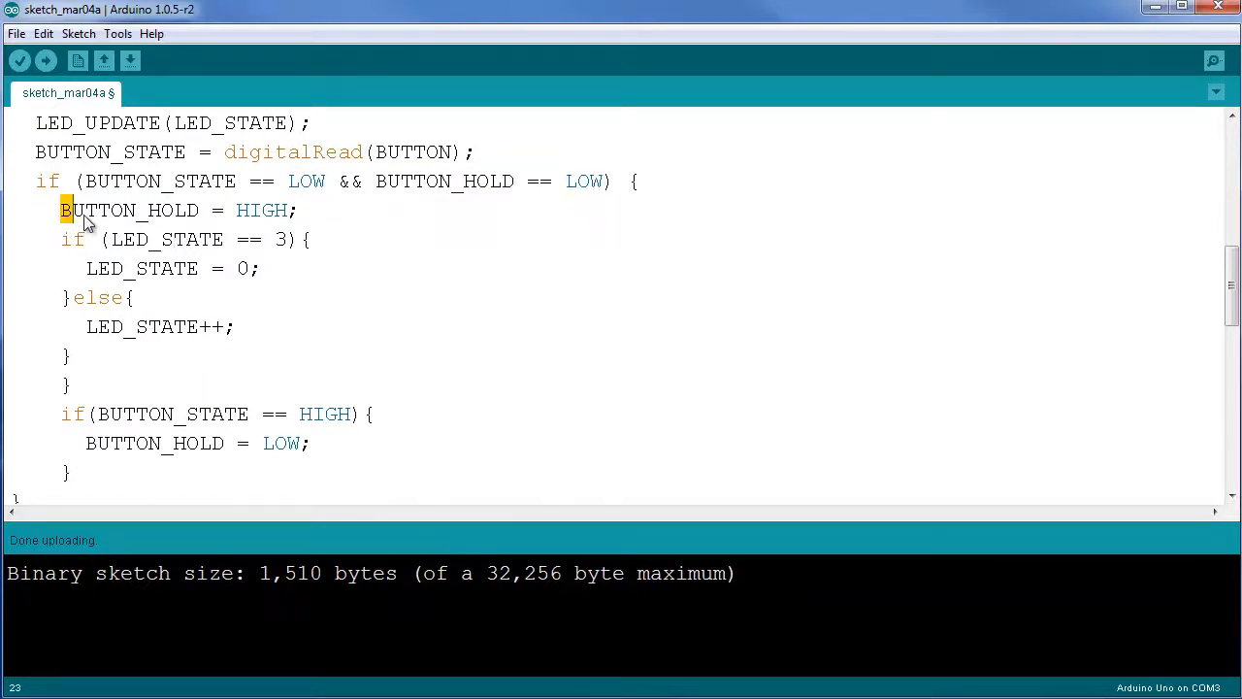
pyautogui.tripleClick(179, 210)
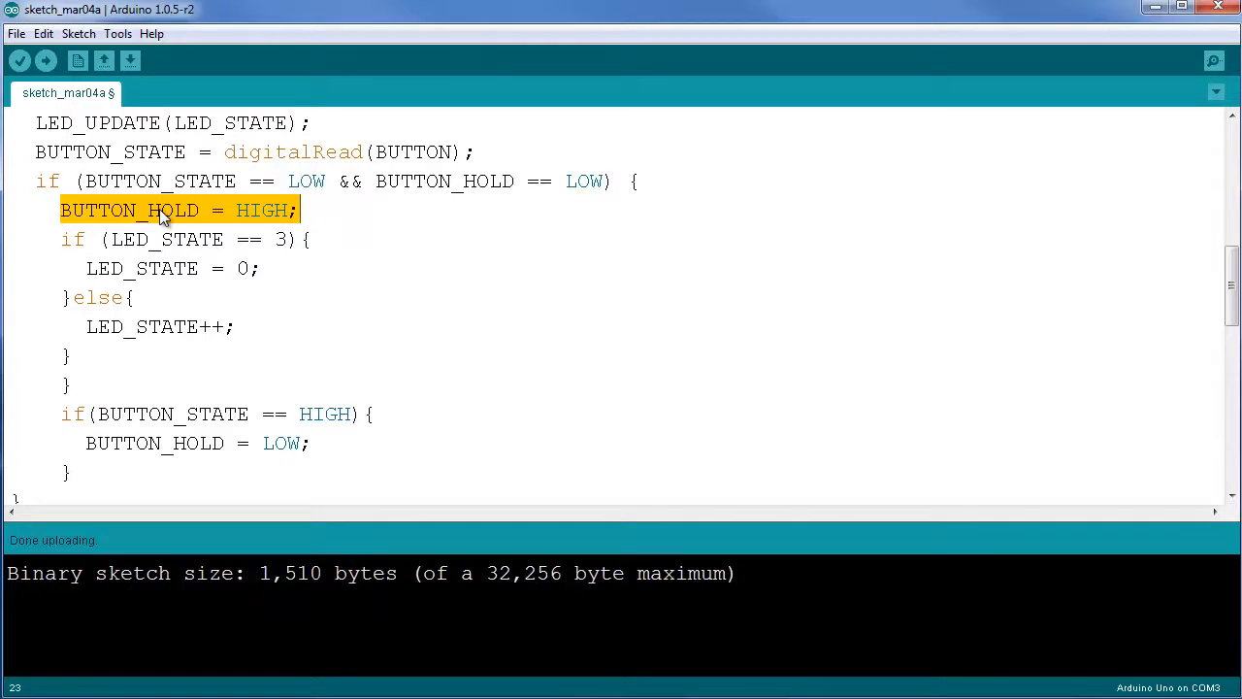
pyautogui.click(86, 241)
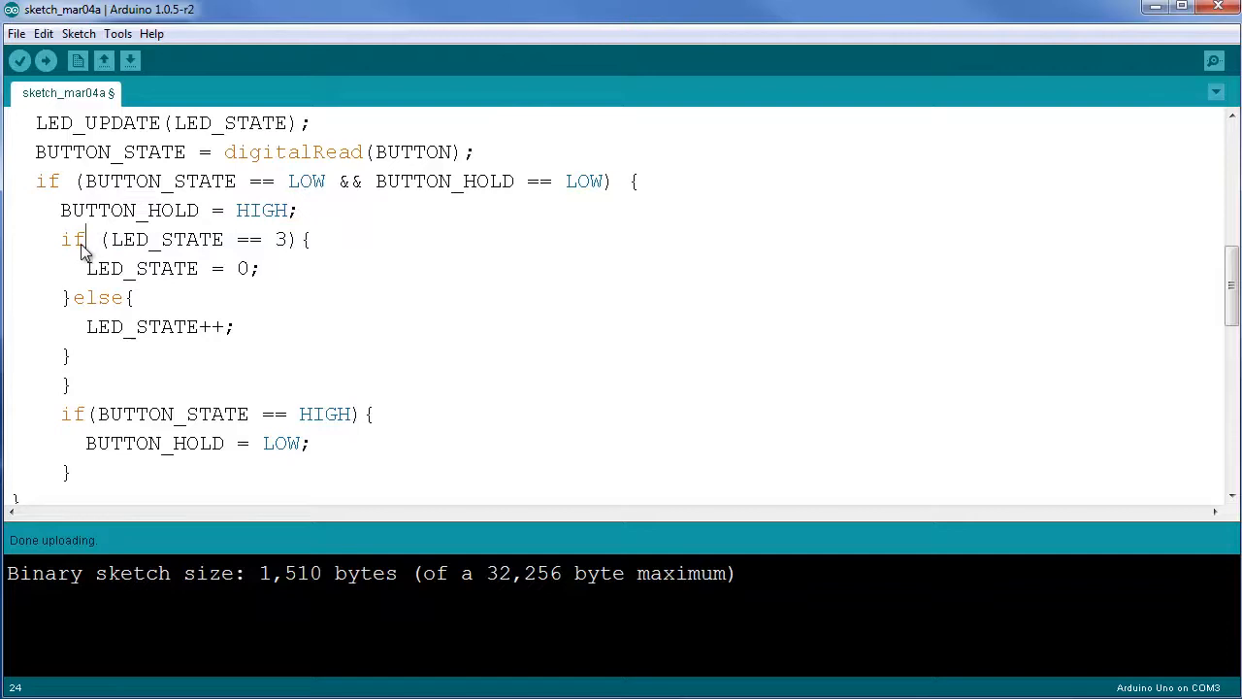
pyautogui.moveTo(273, 260)
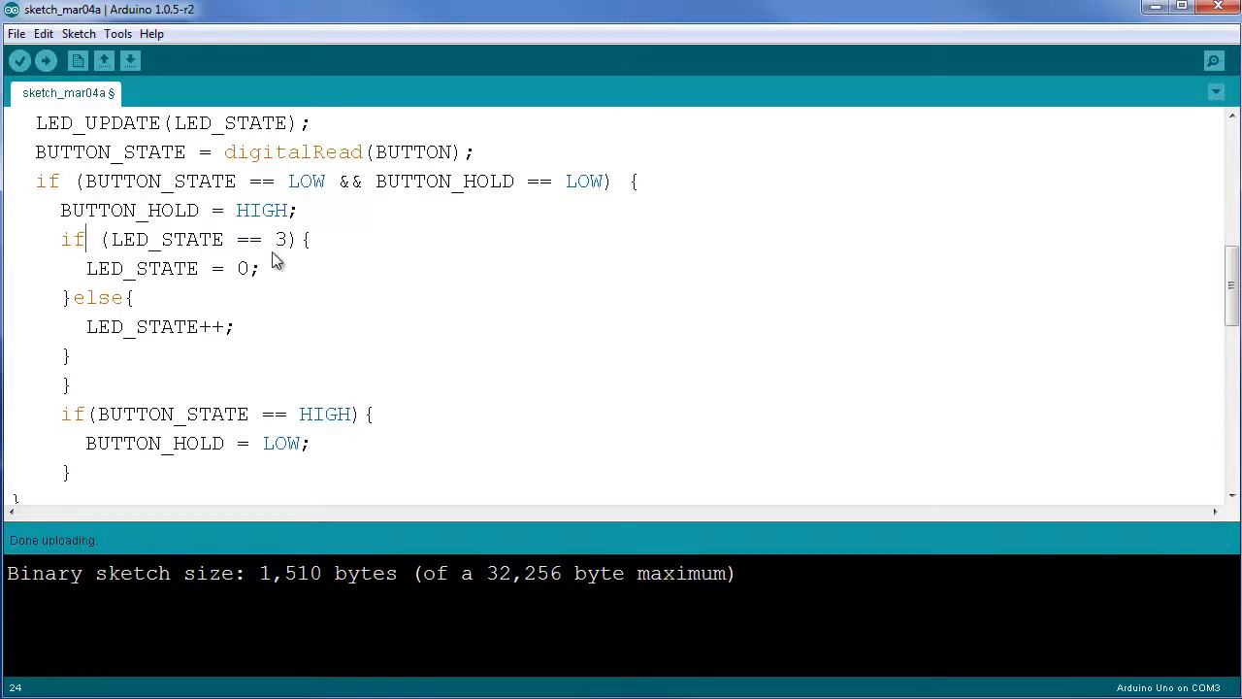
pyautogui.moveTo(190, 299)
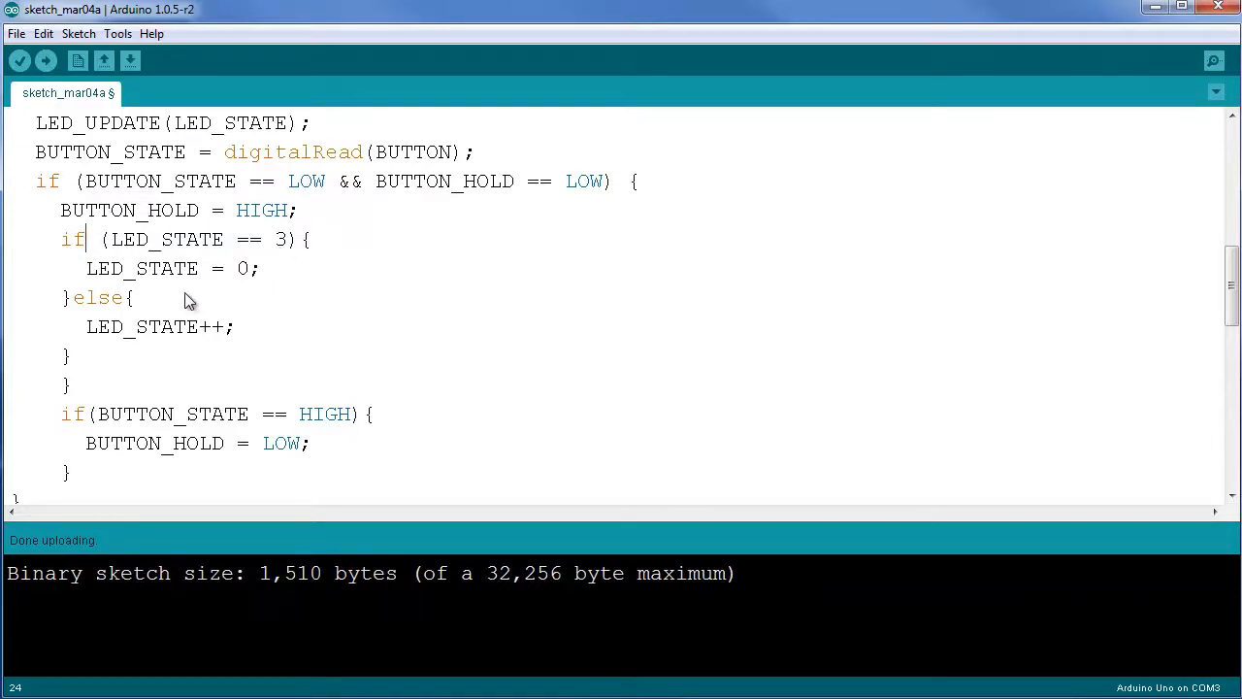
pyautogui.moveTo(214, 299)
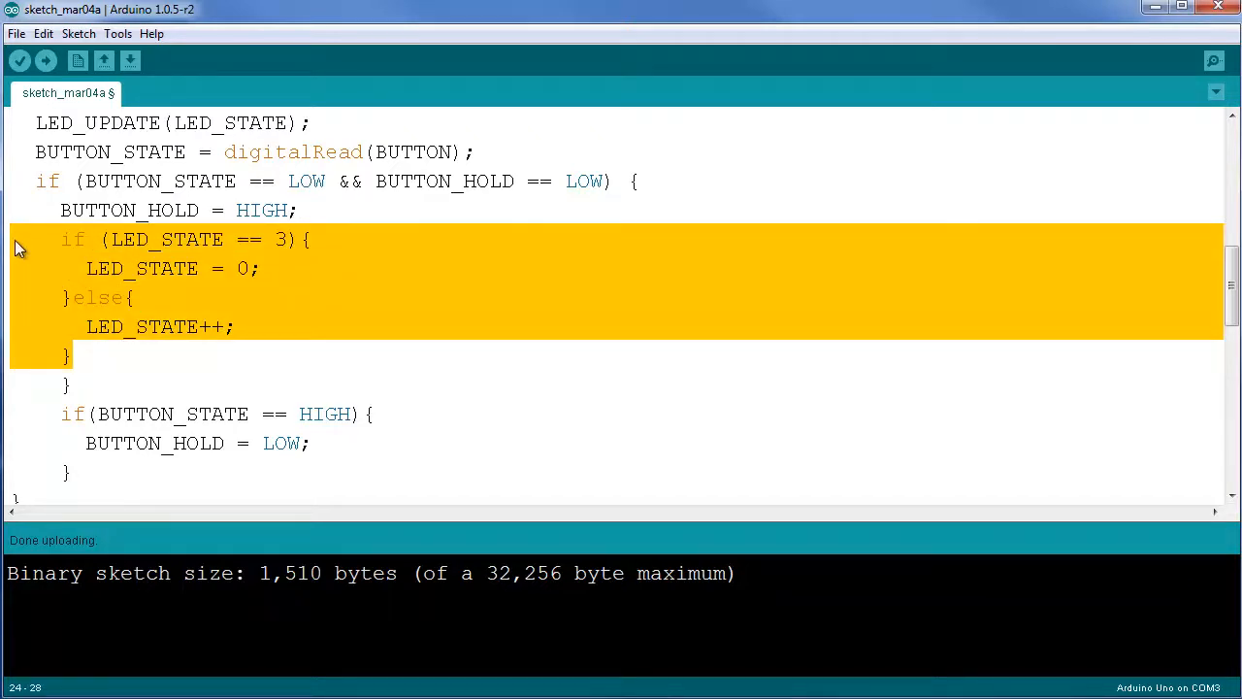
pyautogui.moveTo(186, 241)
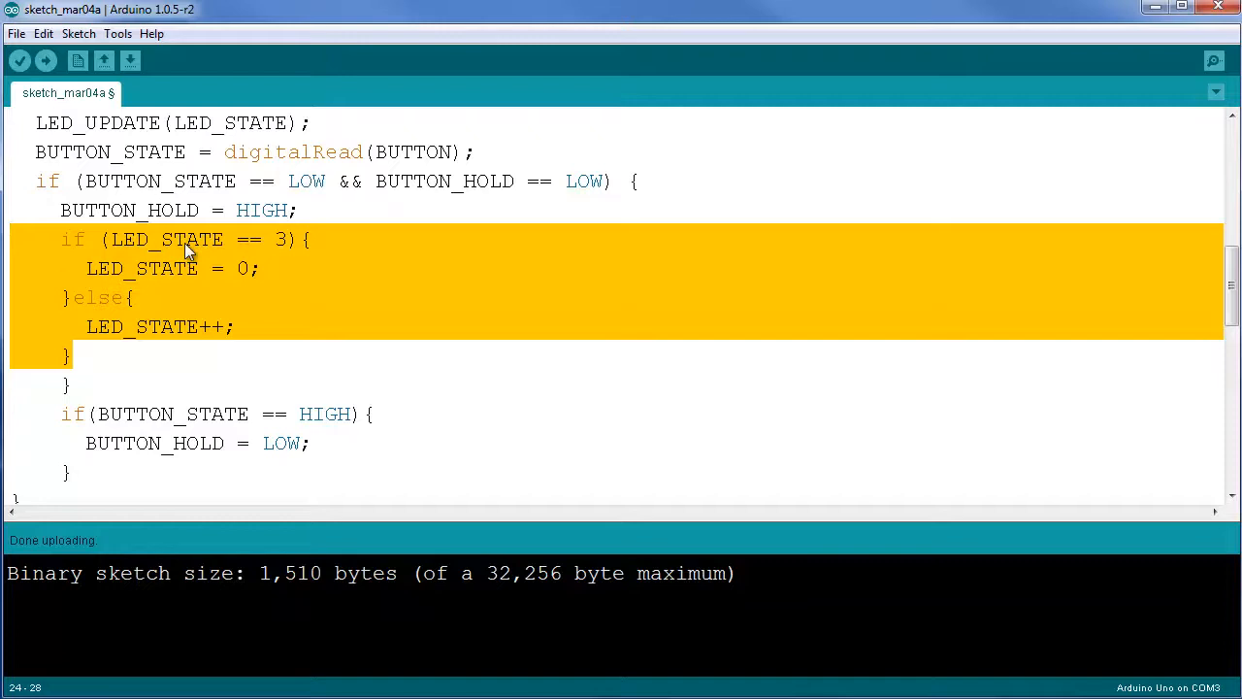
pyautogui.moveTo(144, 365)
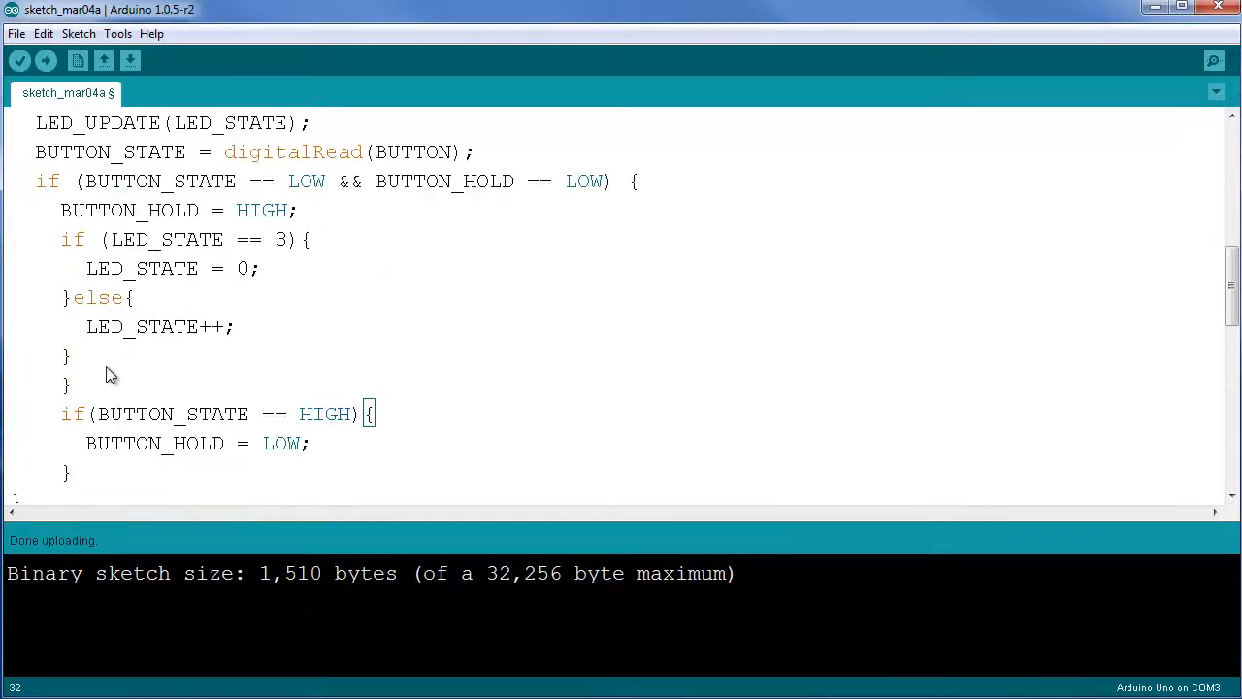
# - Scroll past loop() to LED_UPDATE(int state) showing state 0 all HIGH and state 1 RED LOW
pyautogui.scroll(-3)
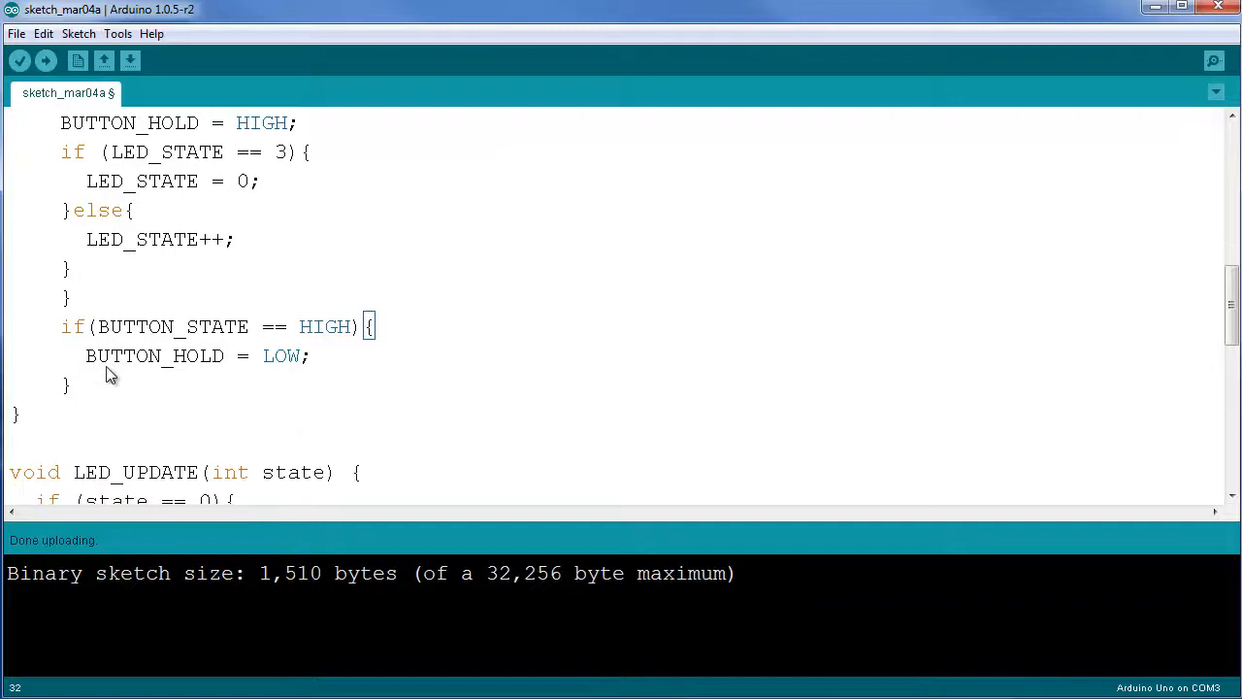
pyautogui.scroll(-3)
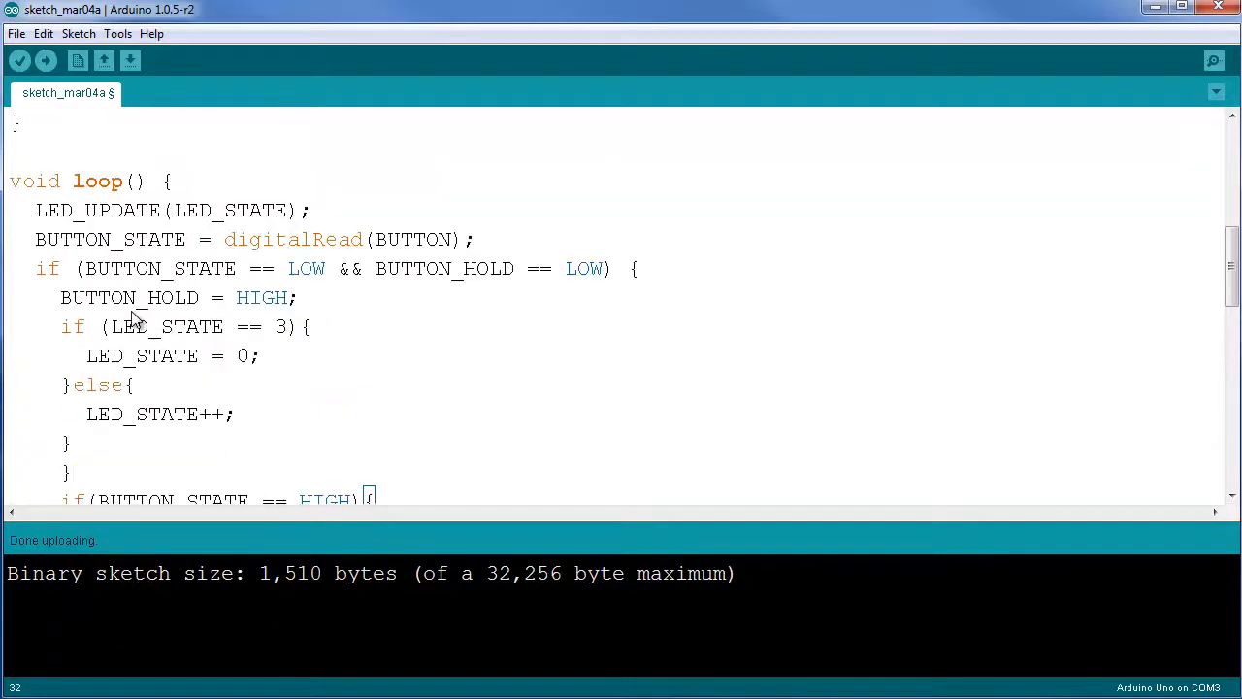
pyautogui.scroll(-3)
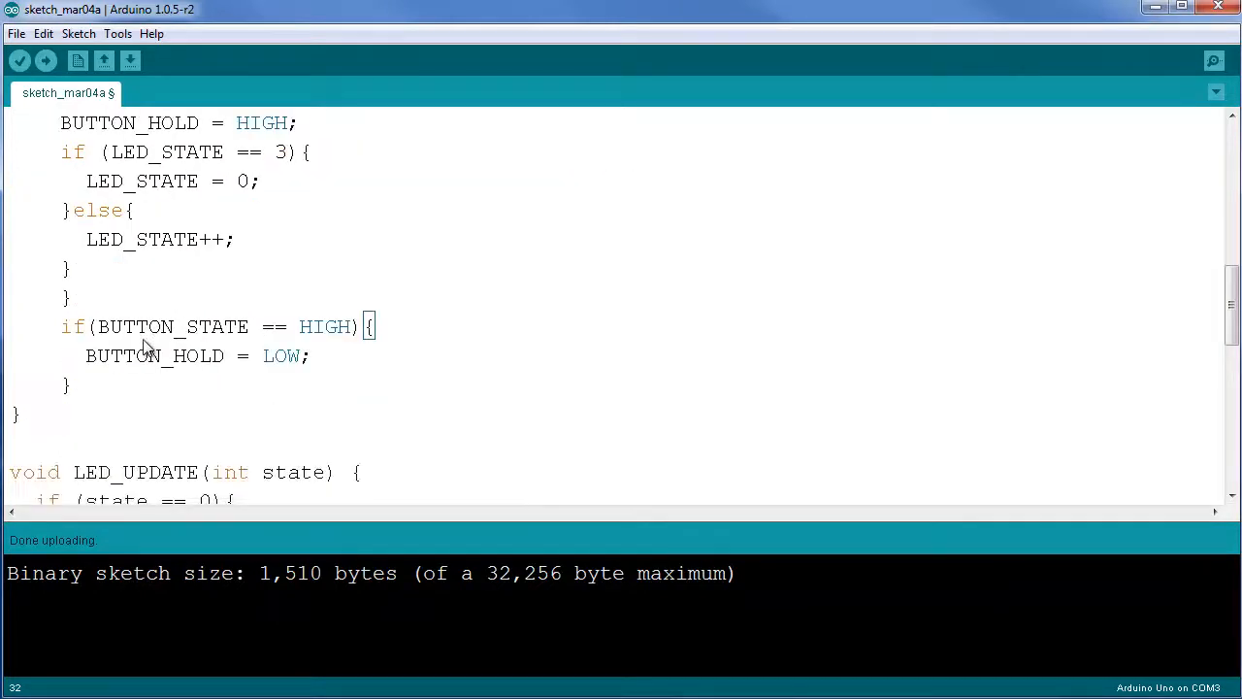
pyautogui.scroll(-3)
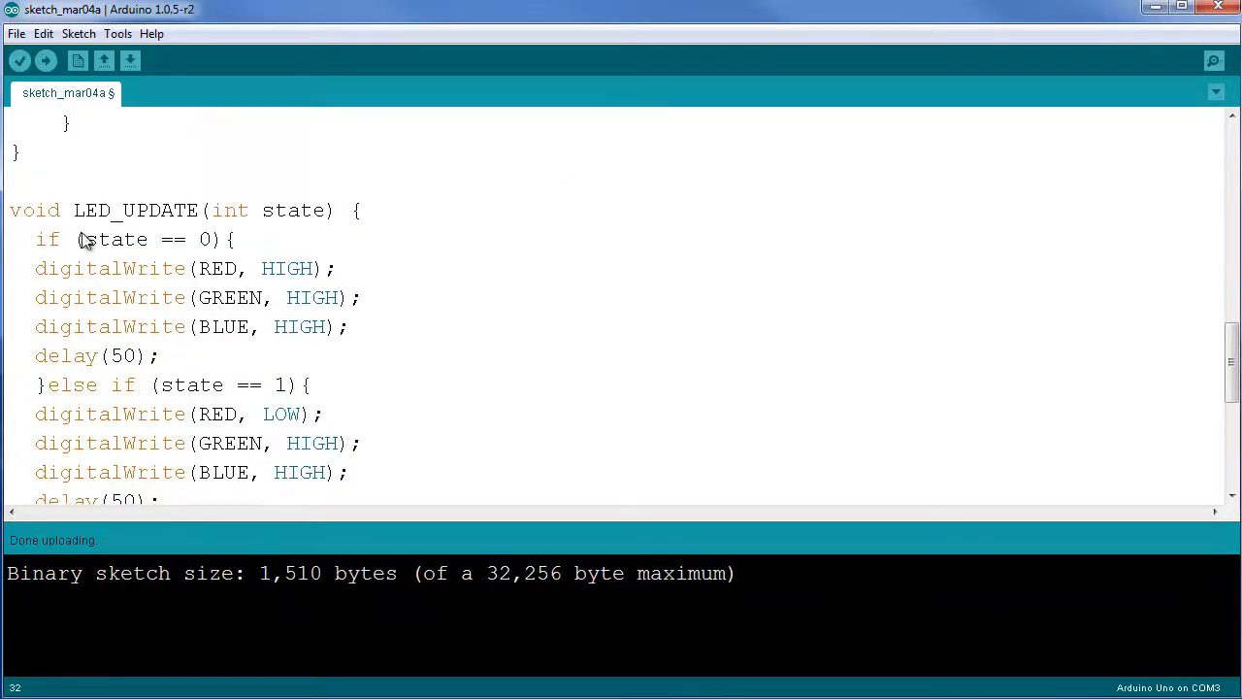
pyautogui.moveTo(78, 214)
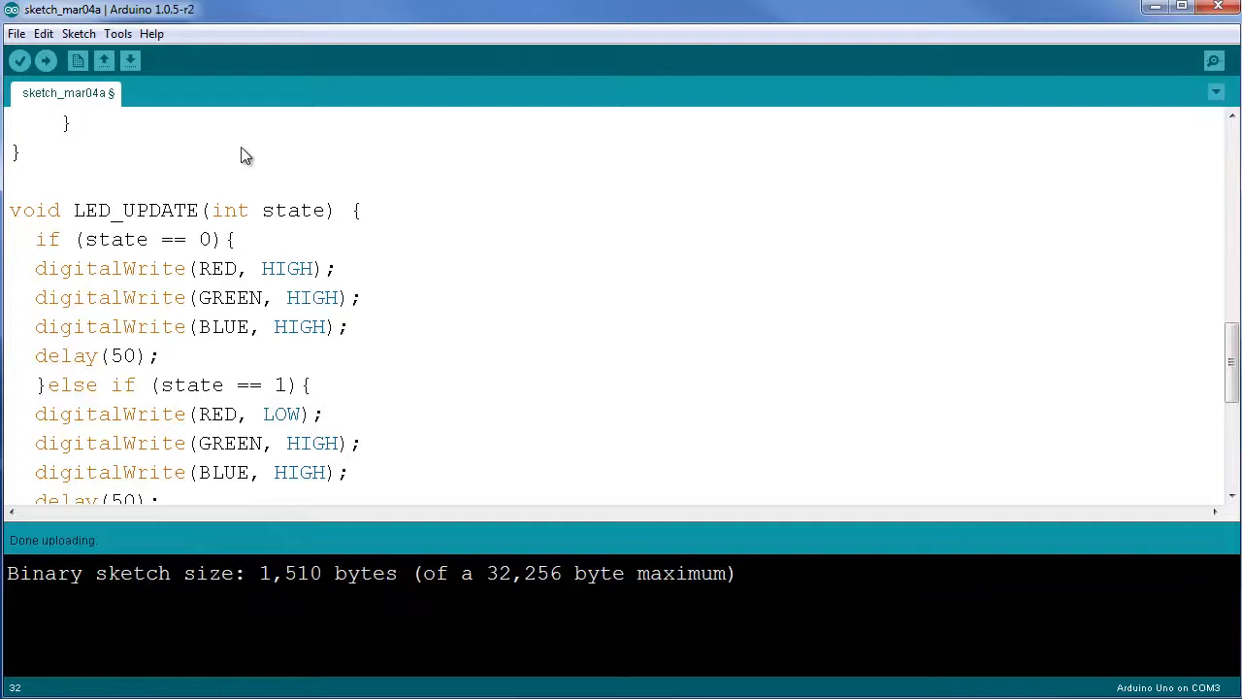
pyautogui.moveTo(198, 260)
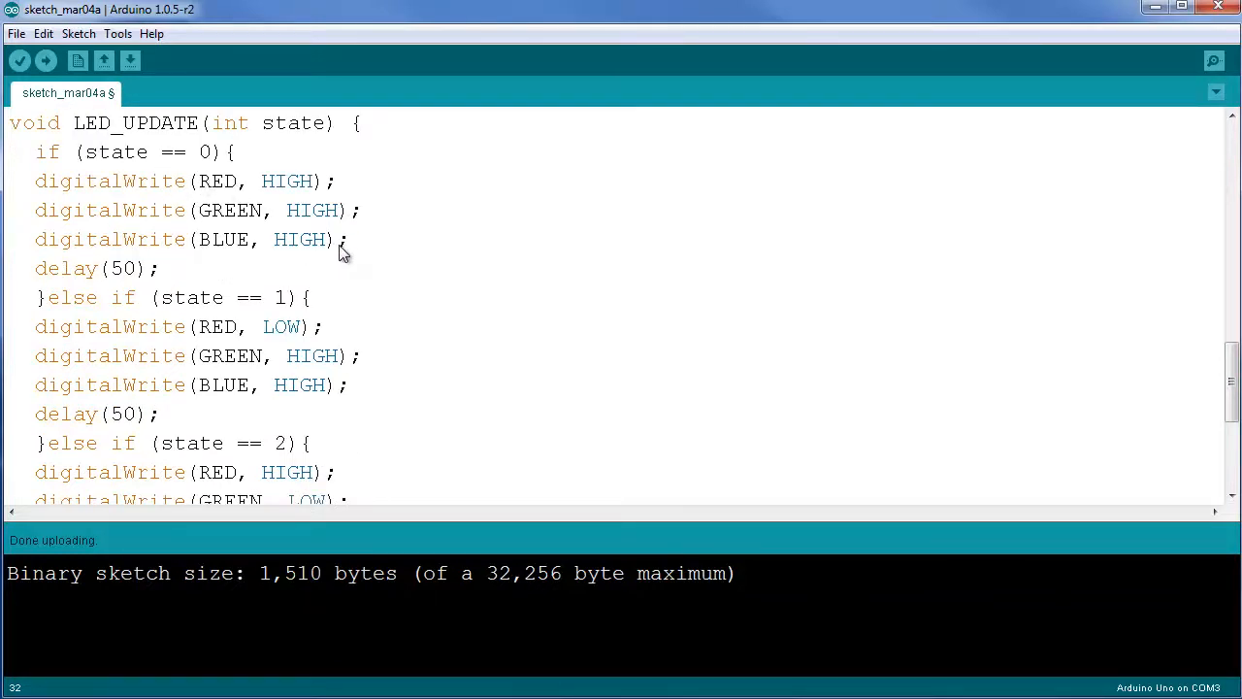
pyautogui.moveTo(334, 206)
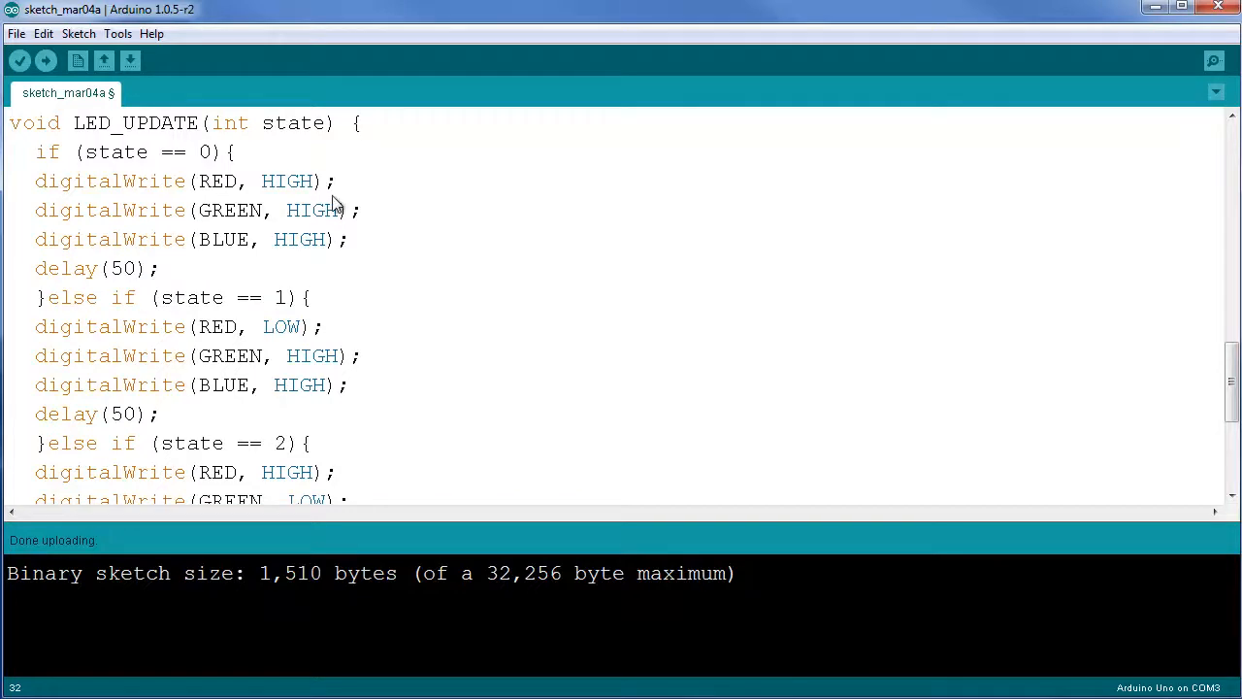
pyautogui.moveTo(301, 251)
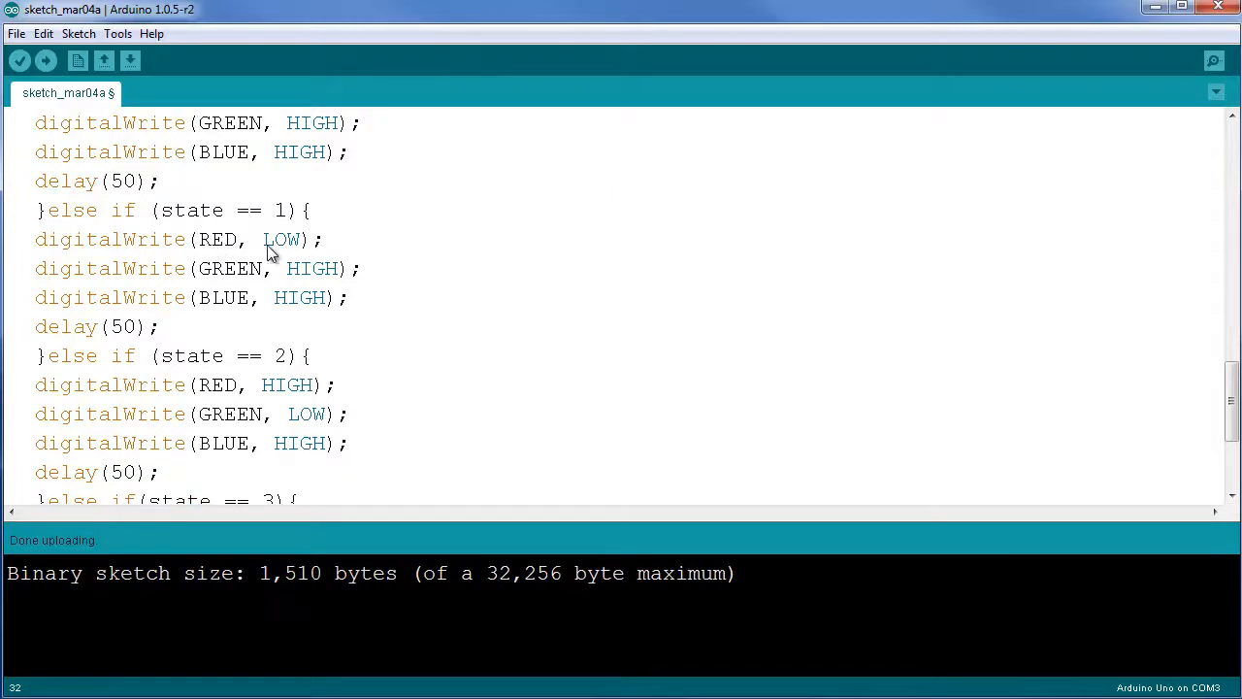
# - Scroll to LED_UPDATE's state 2 GREEN LOW and state 3 BLUE LOW branches
pyautogui.scroll(-3)
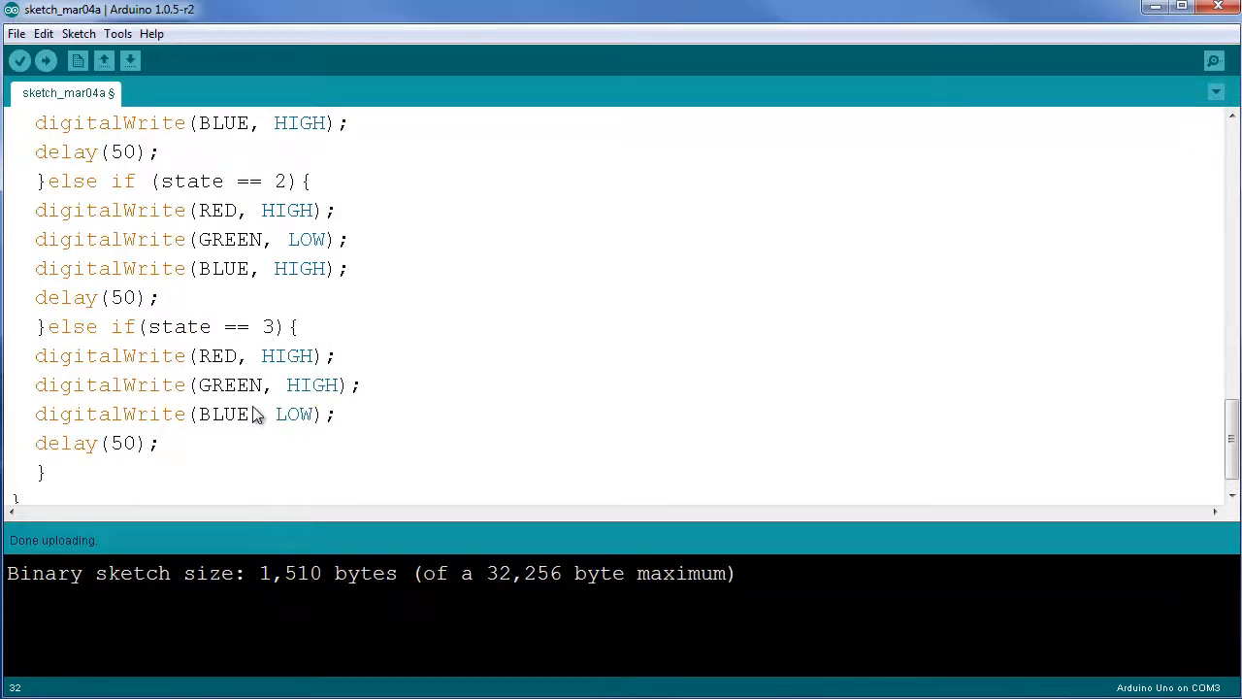
pyautogui.moveTo(298, 438)
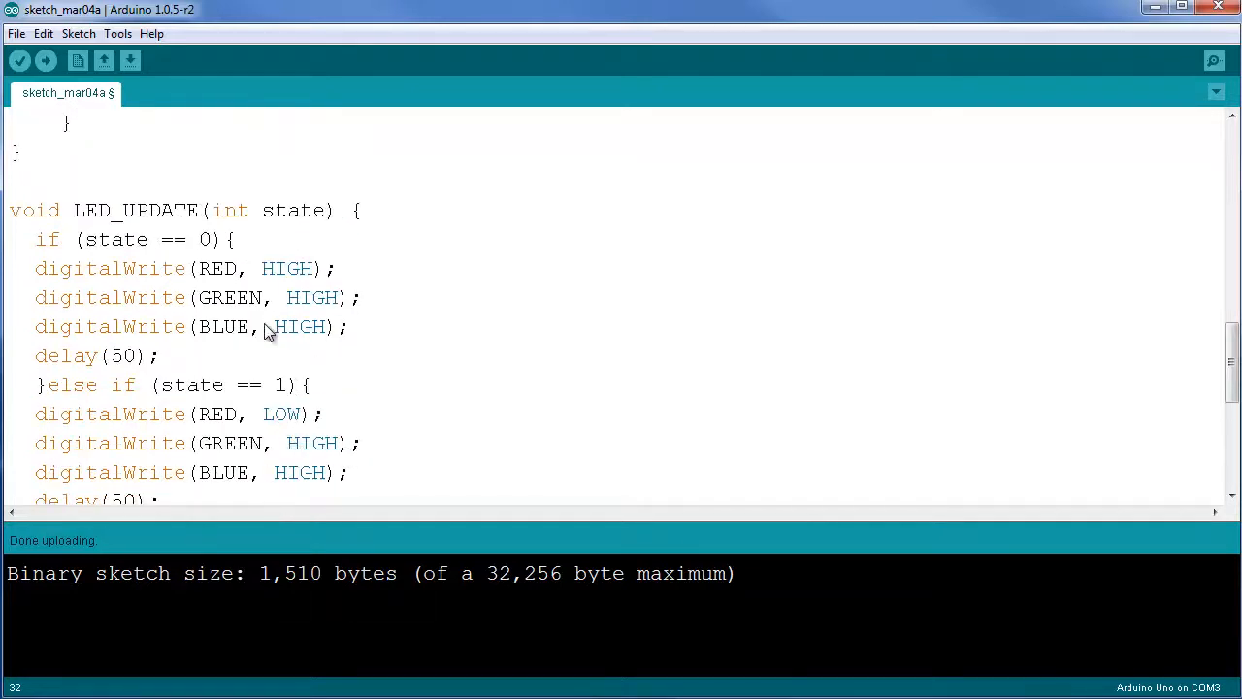
pyautogui.moveTo(283, 308)
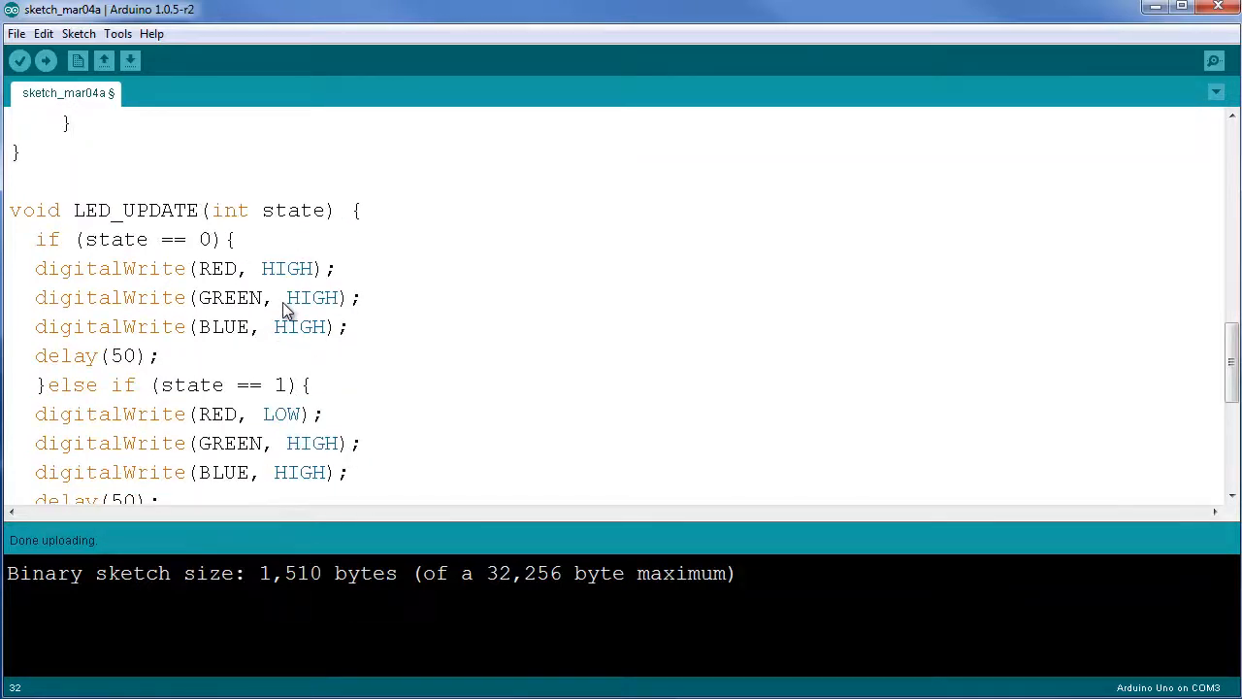
pyautogui.moveTo(295, 245)
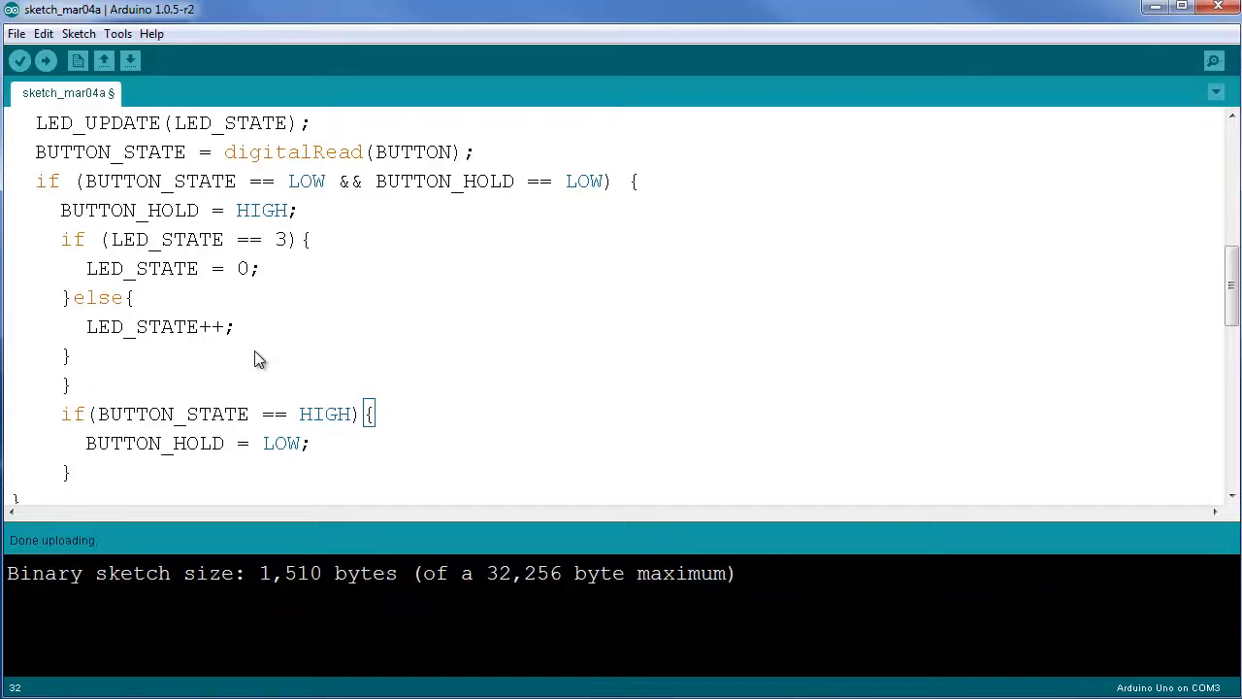
pyautogui.moveTo(241, 353)
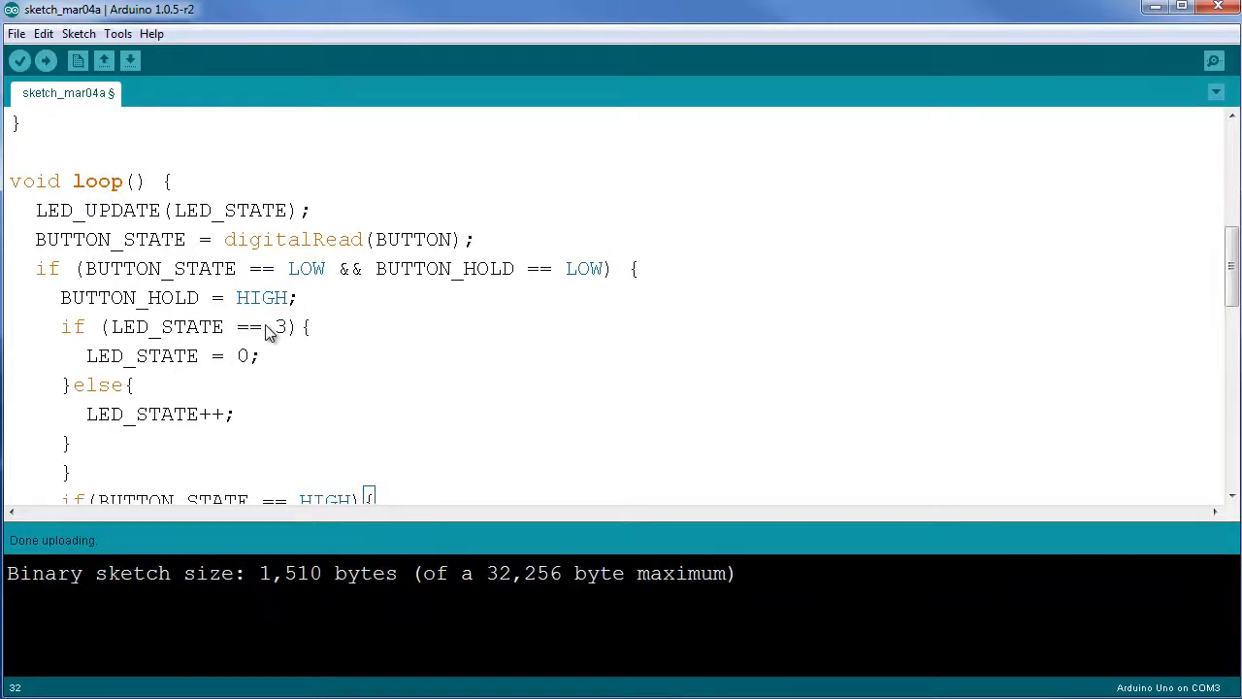
# - Scroll the editor back toward loop() showing LED_UPDATE(LED_STATE) and the button stepping LED_STATE
pyautogui.scroll(-3)
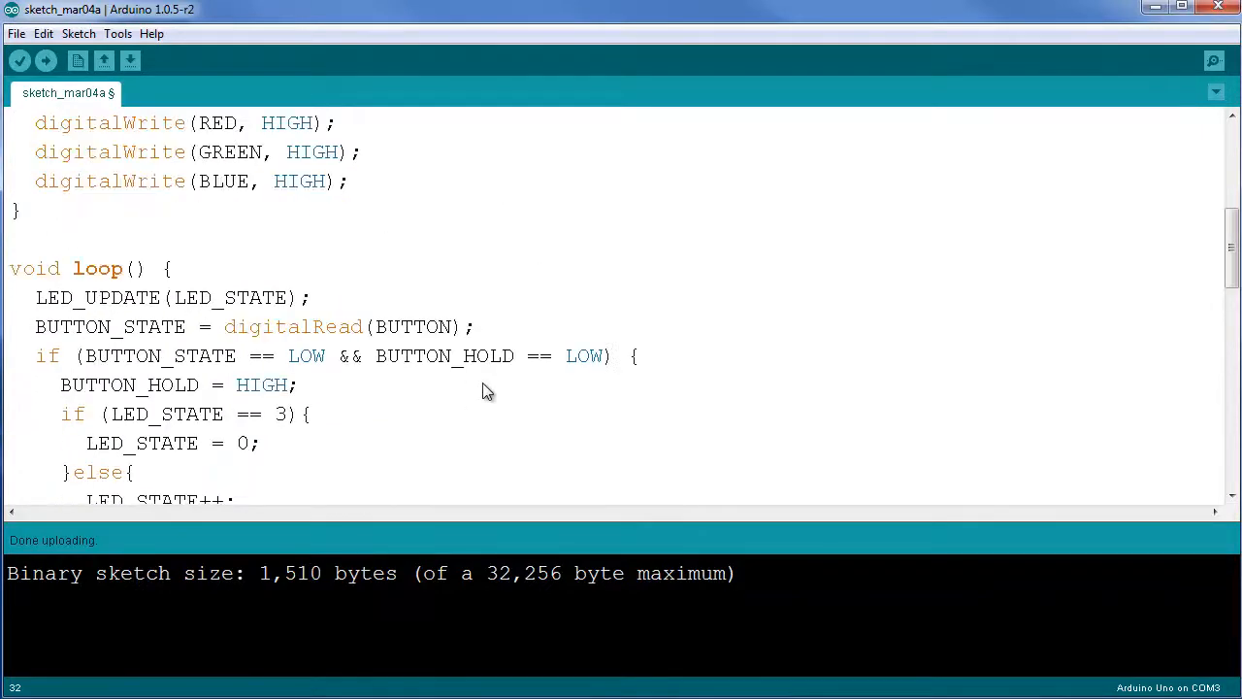
pyautogui.moveTo(667, 390)
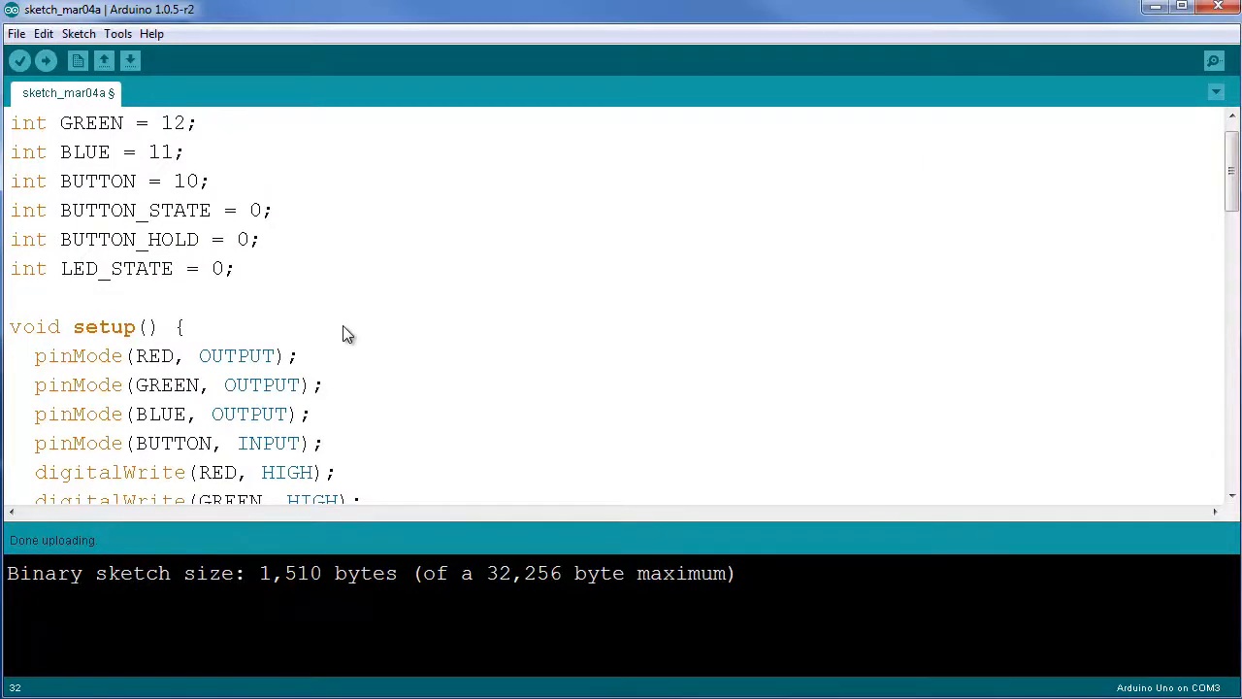
pyautogui.moveTo(342, 326)
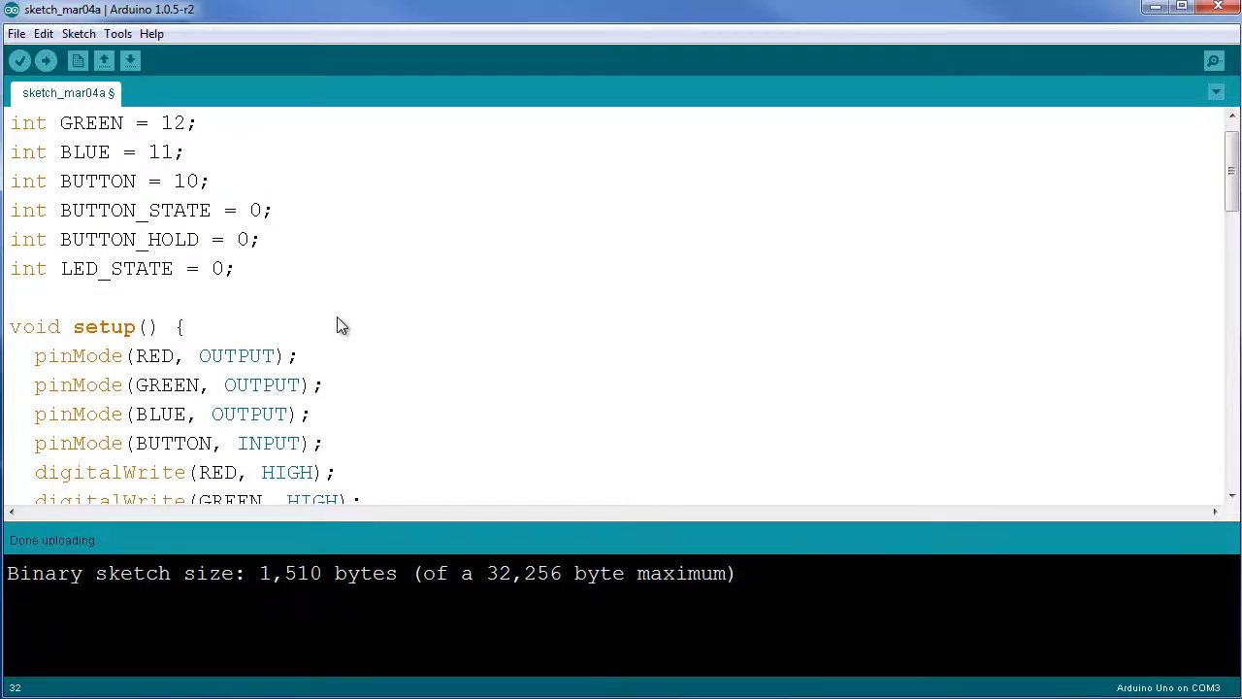